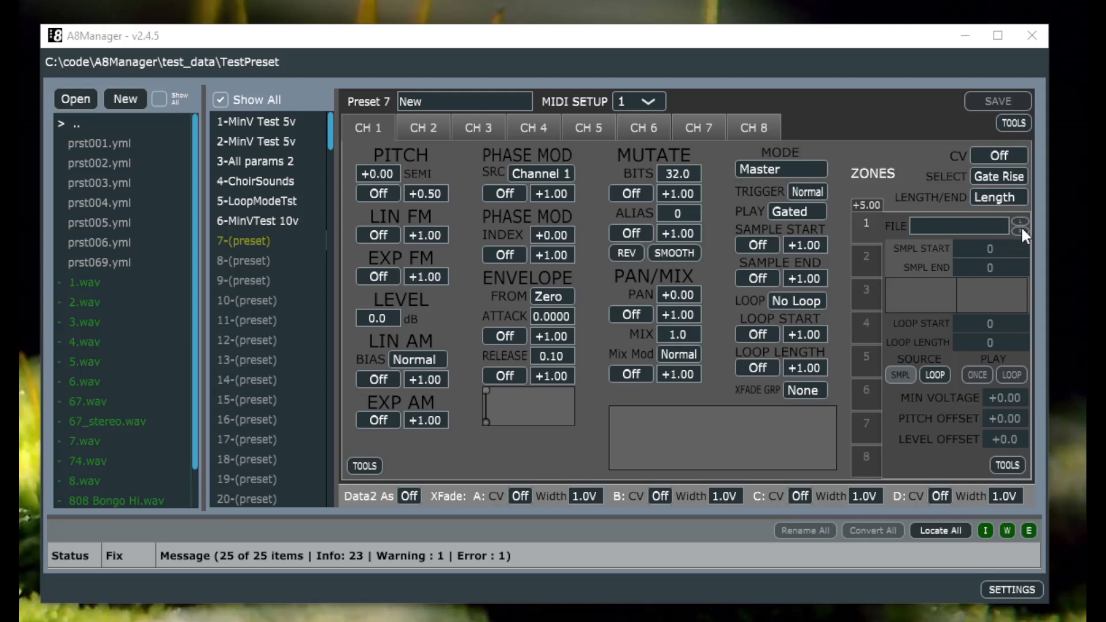
mouse_move(1021, 235)
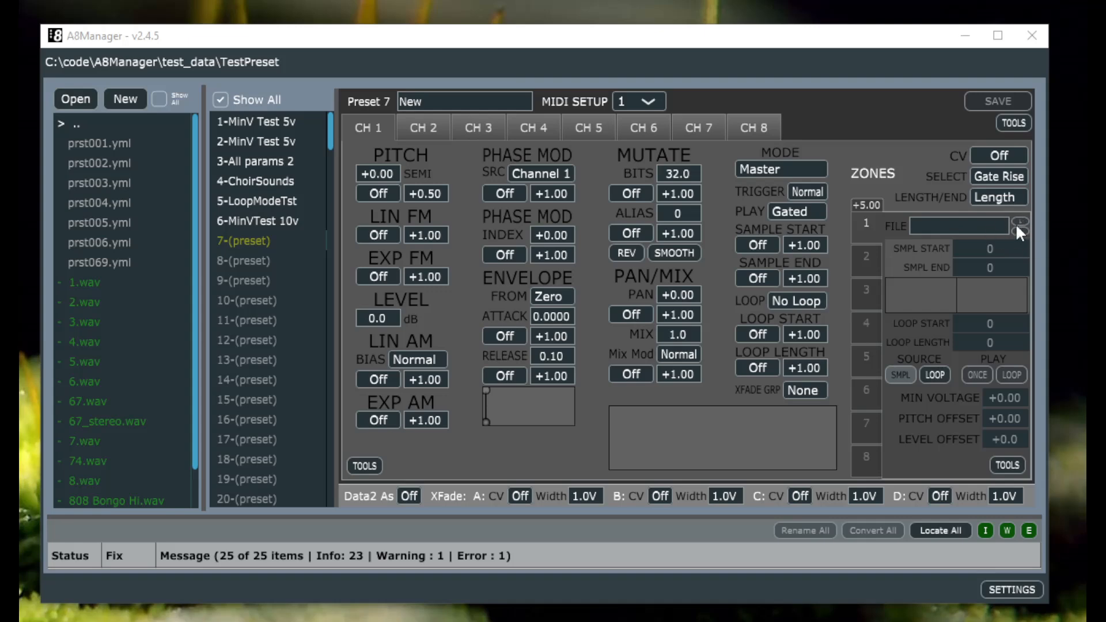
mouse_move(1009, 232)
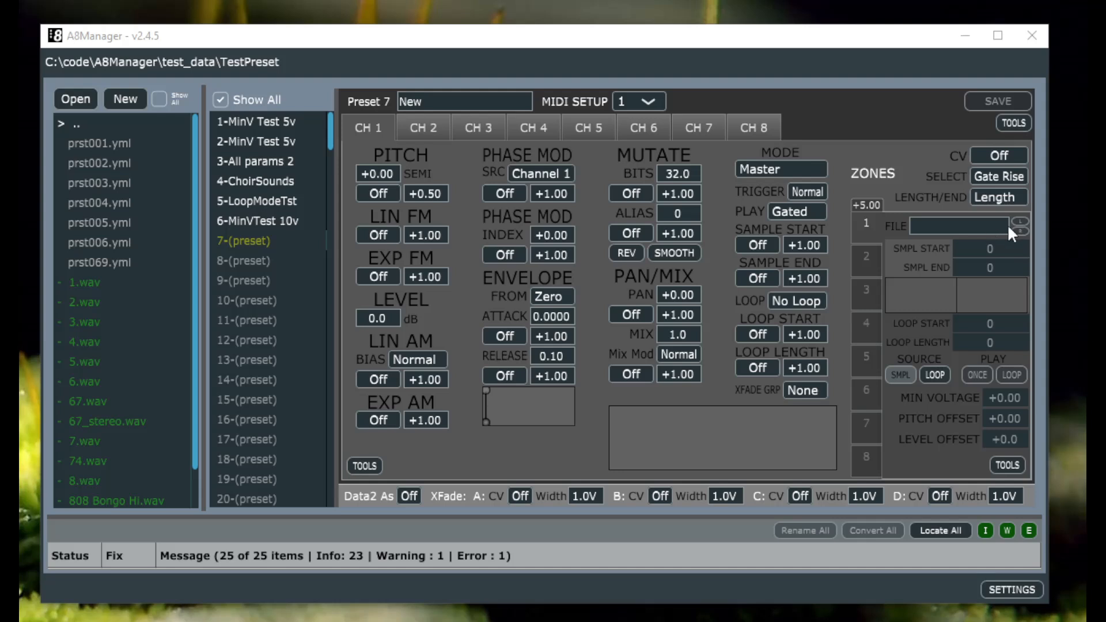
mouse_move(939, 227)
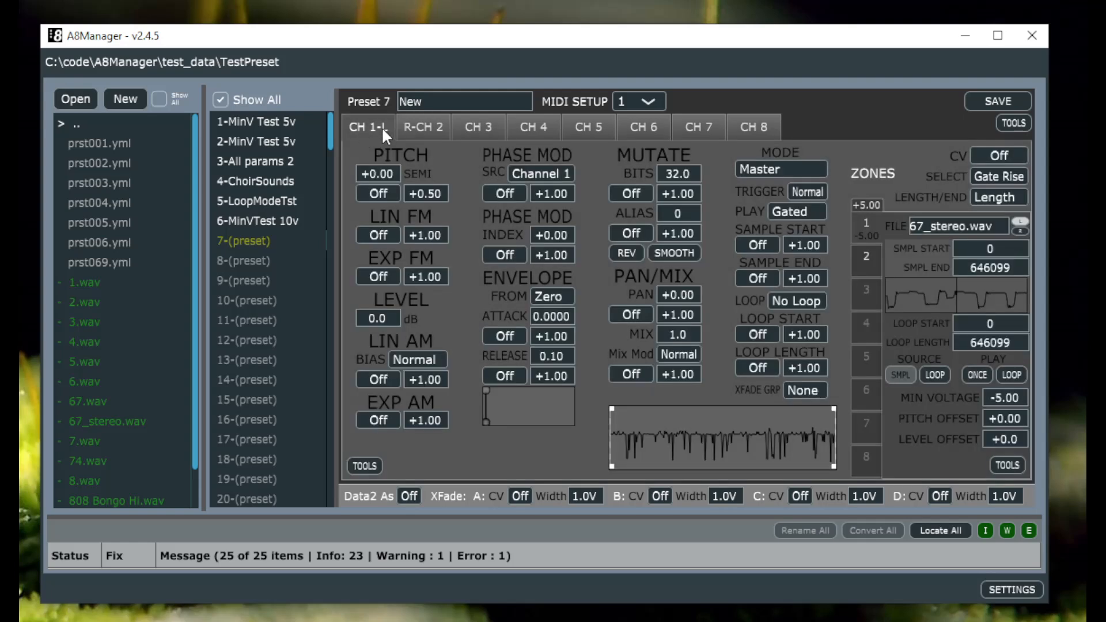
mouse_move(867, 337)
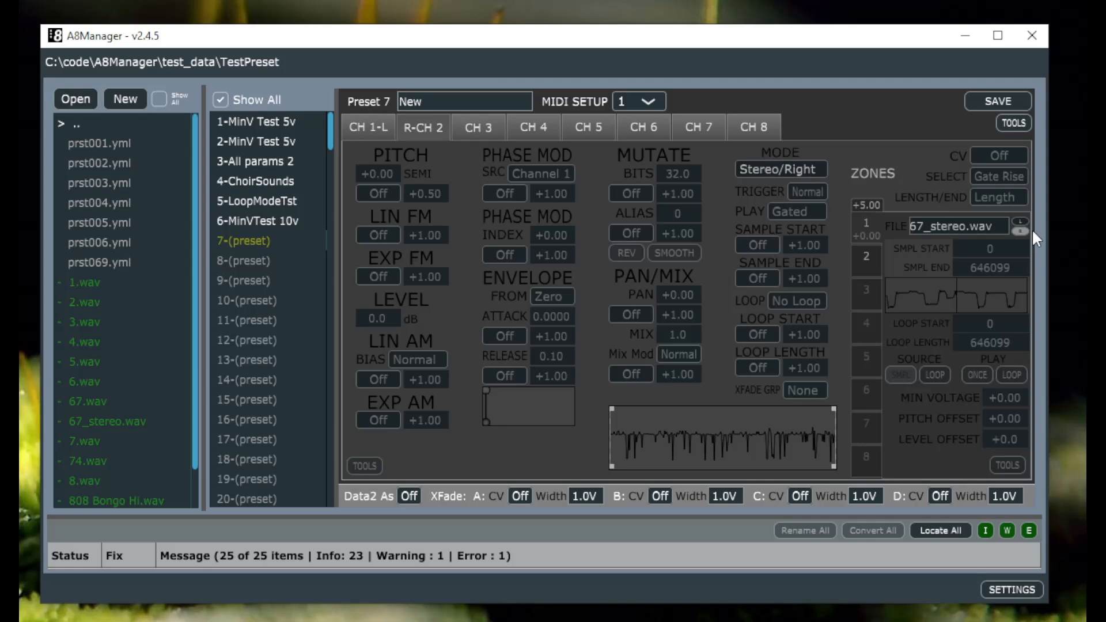
mouse_move(438, 168)
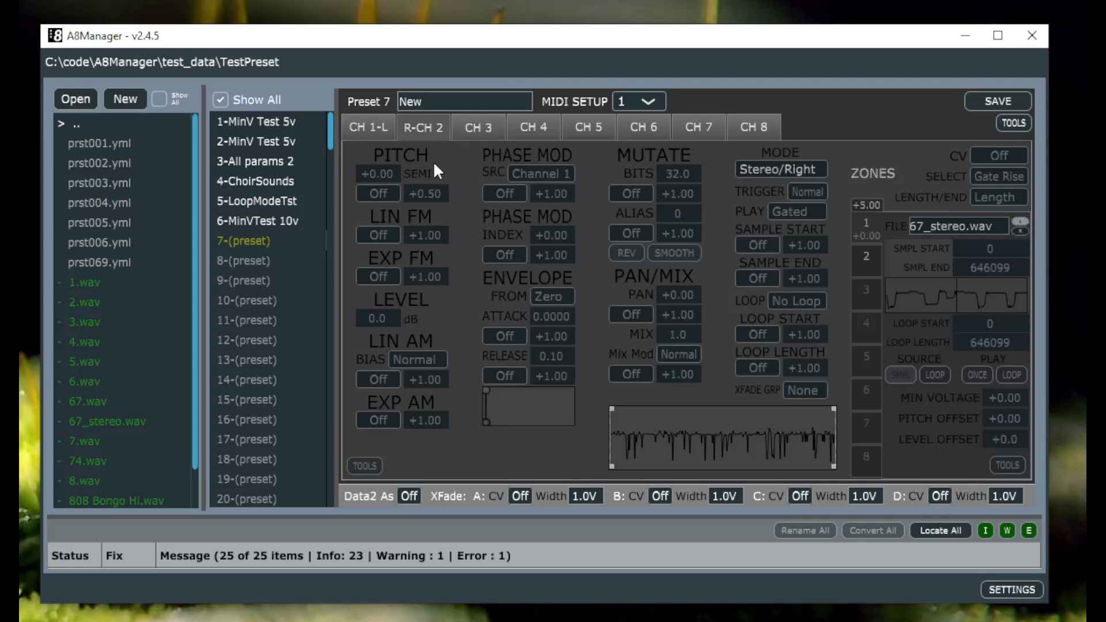
Return to the CH 1-L settings holding 67_stereo.wav as the stereo pair's left
click(477, 127)
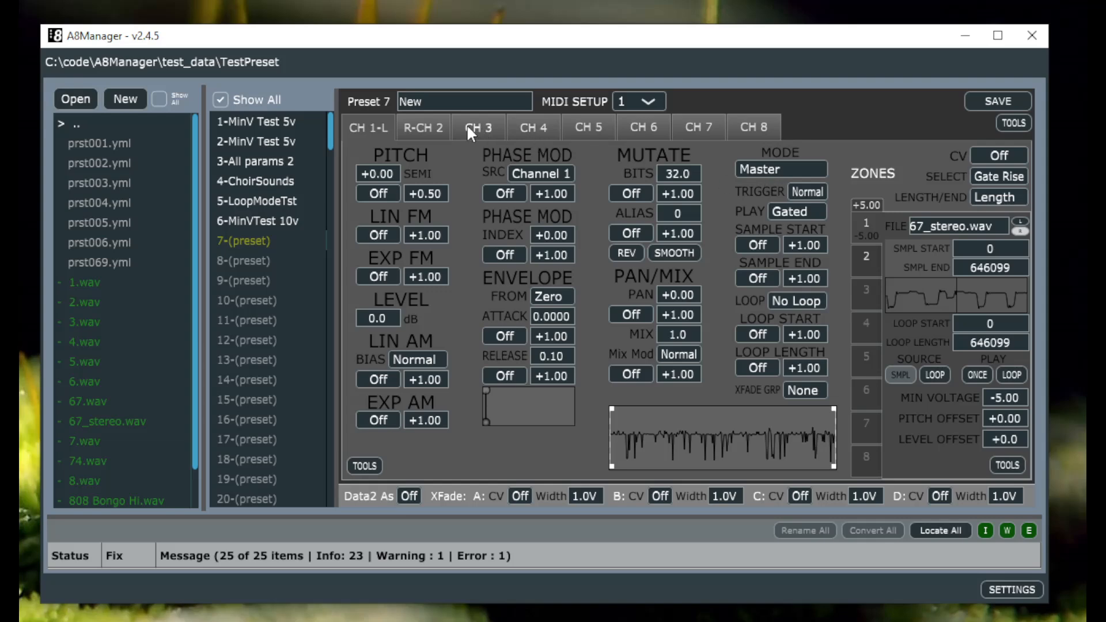
Show channel 3's settings with 1.wav in its first zone
click(83, 282)
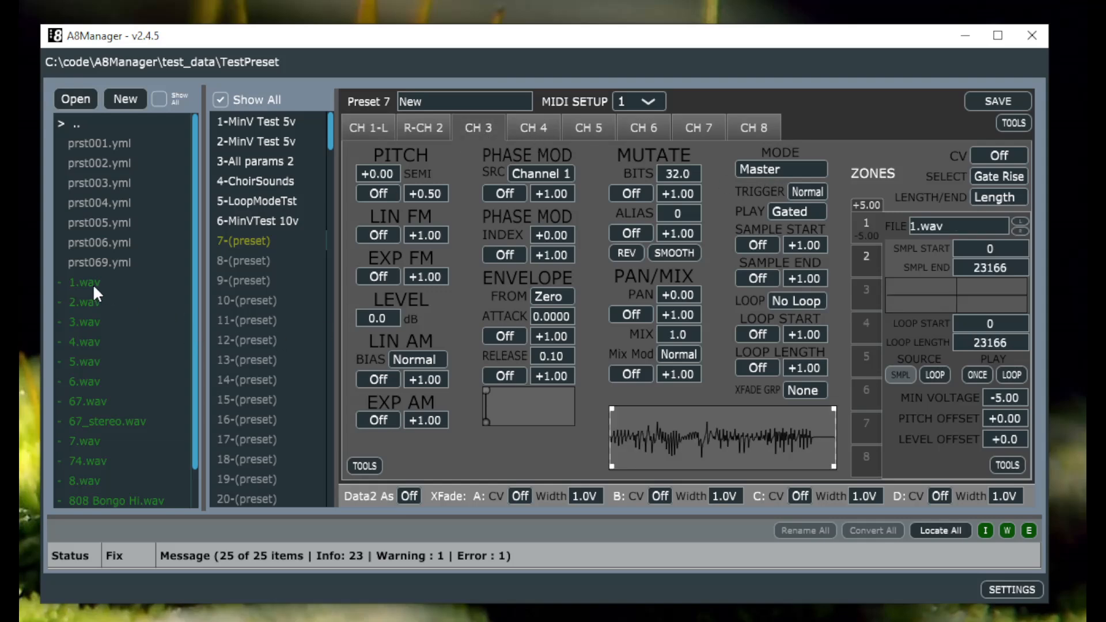
mouse_move(1036, 251)
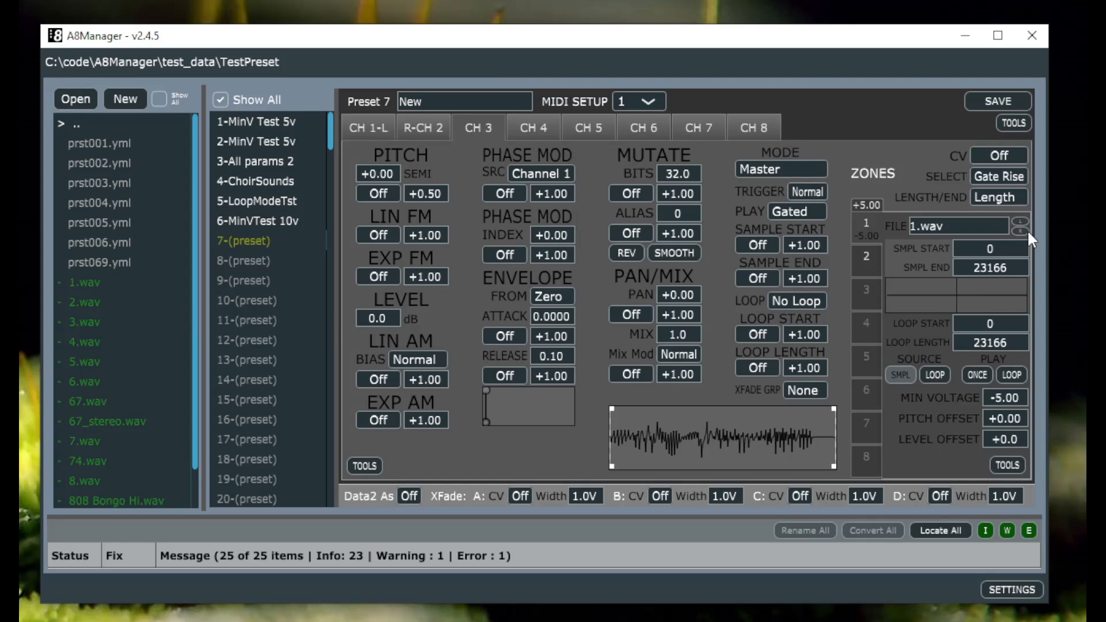
mouse_move(554, 276)
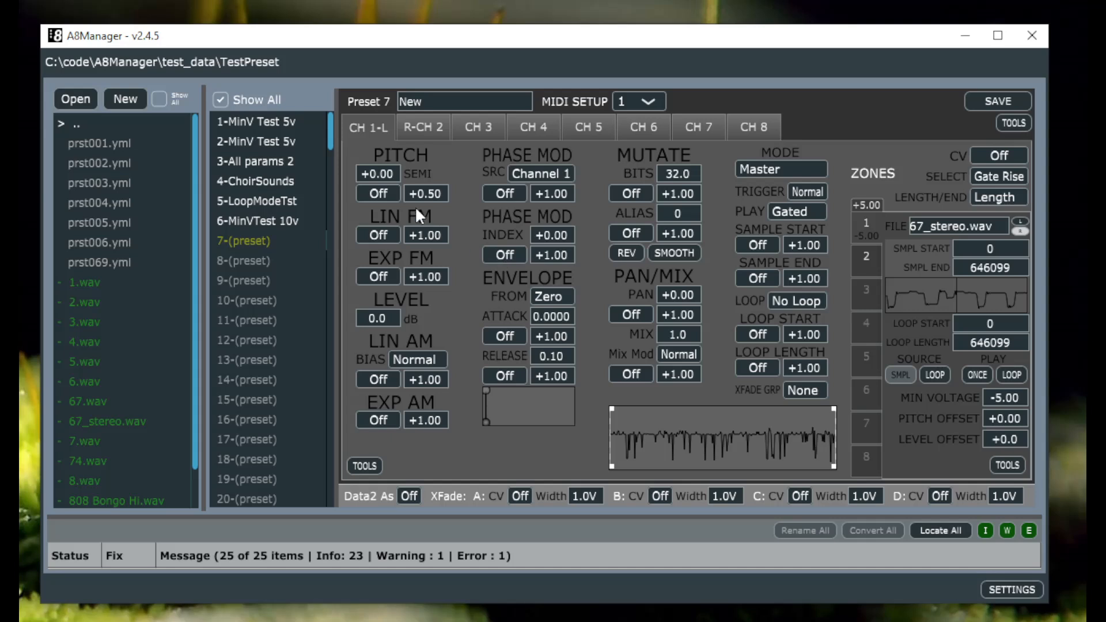
mouse_move(393, 129)
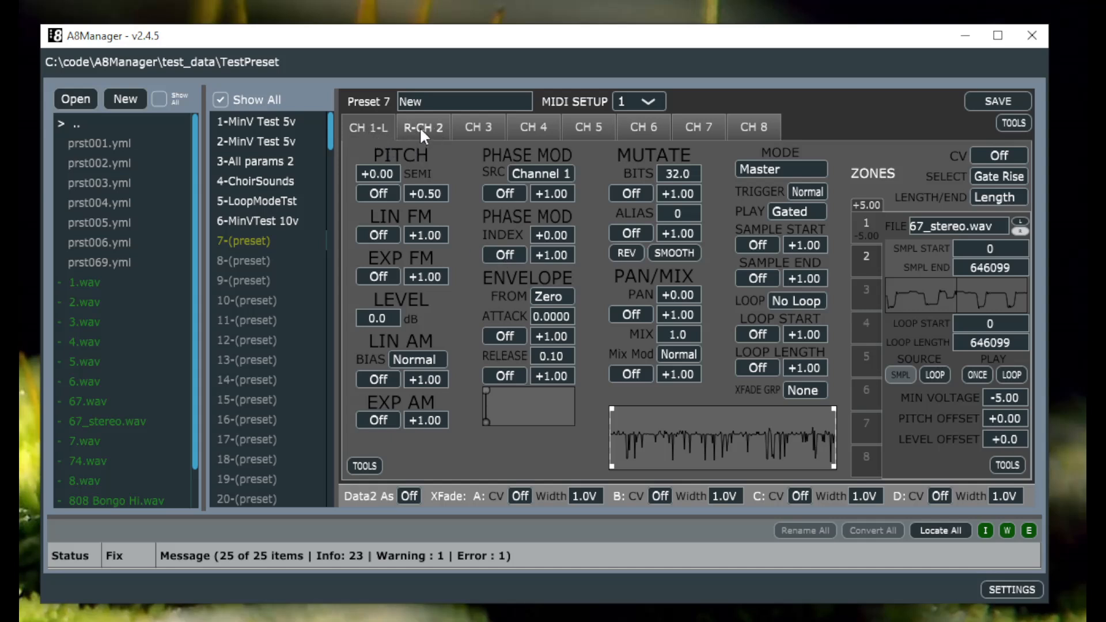
mouse_move(405, 134)
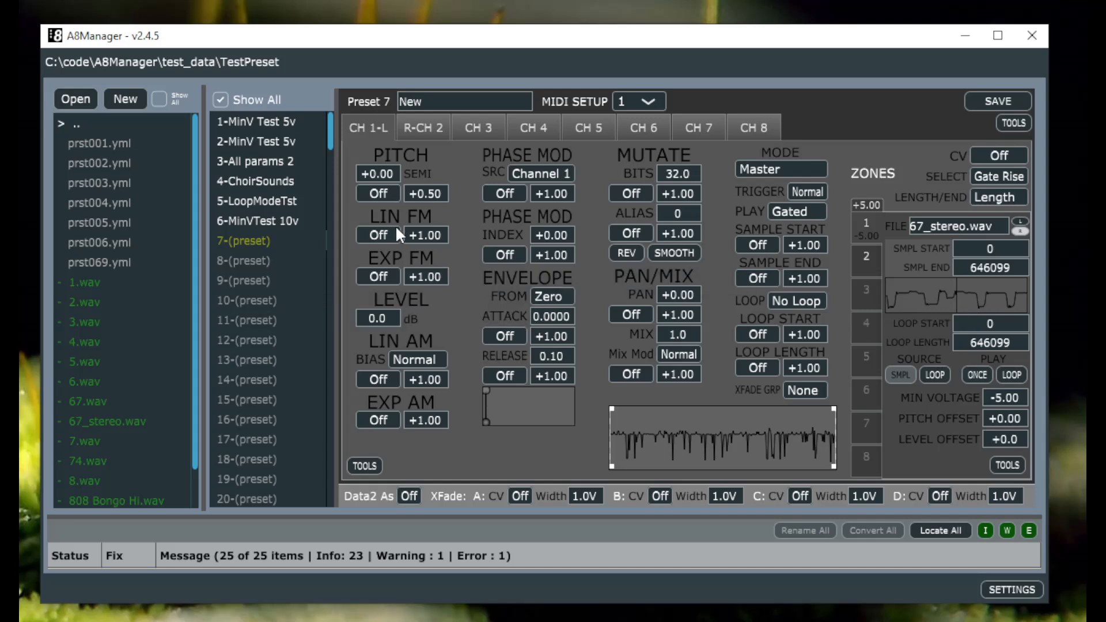
Show R-CH 2 still mirroring 67_stereo.wav in Stereo/Right mode
click(423, 127)
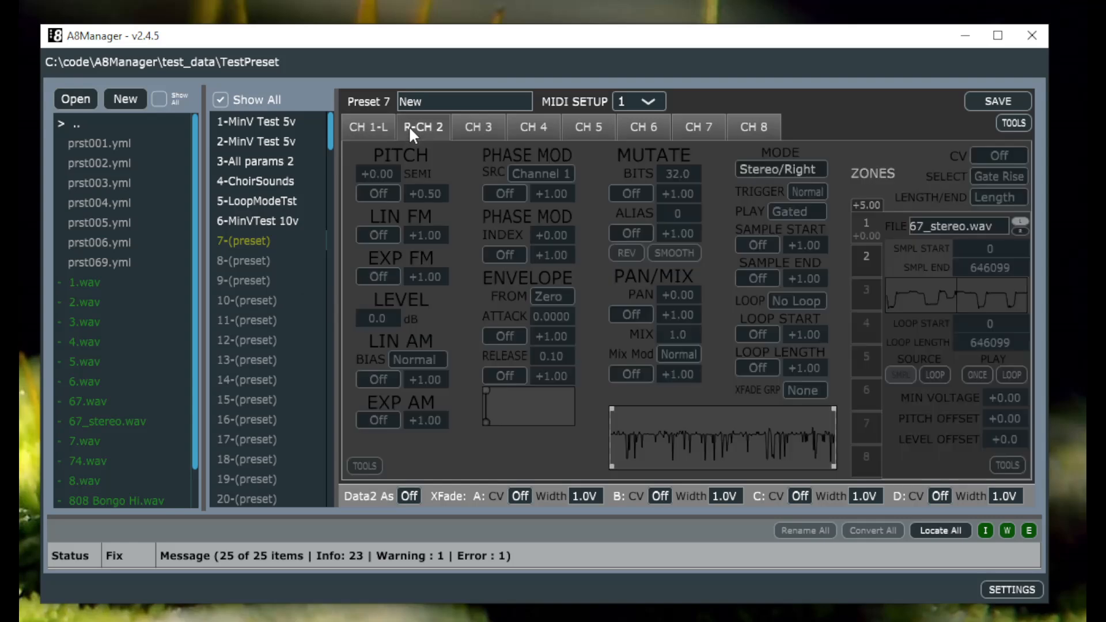
mouse_move(937, 238)
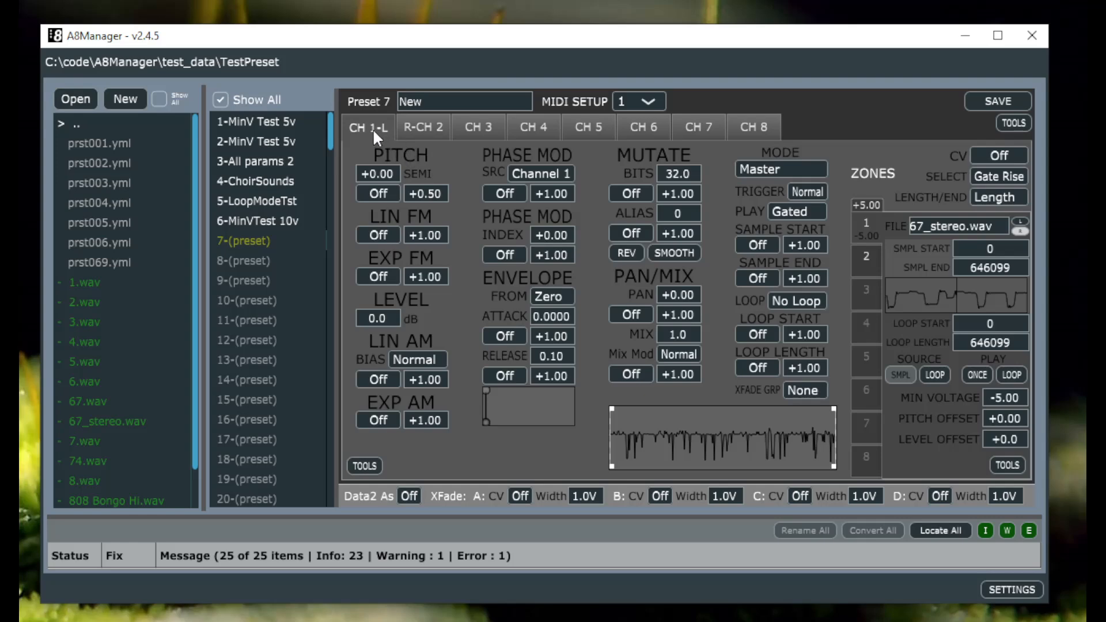
mouse_move(385, 157)
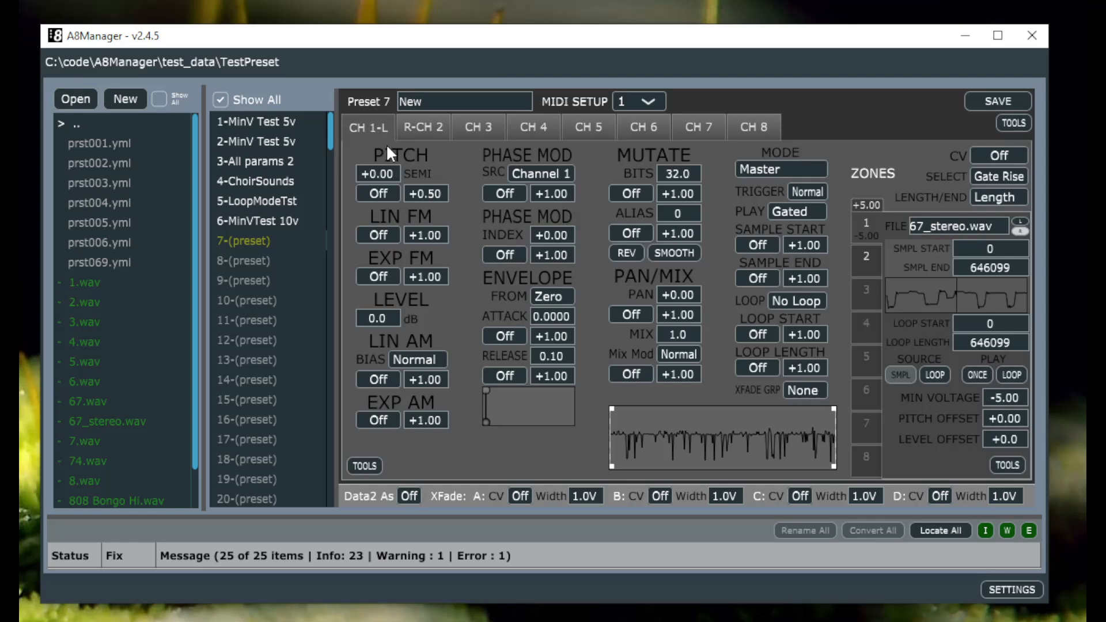
mouse_move(426, 238)
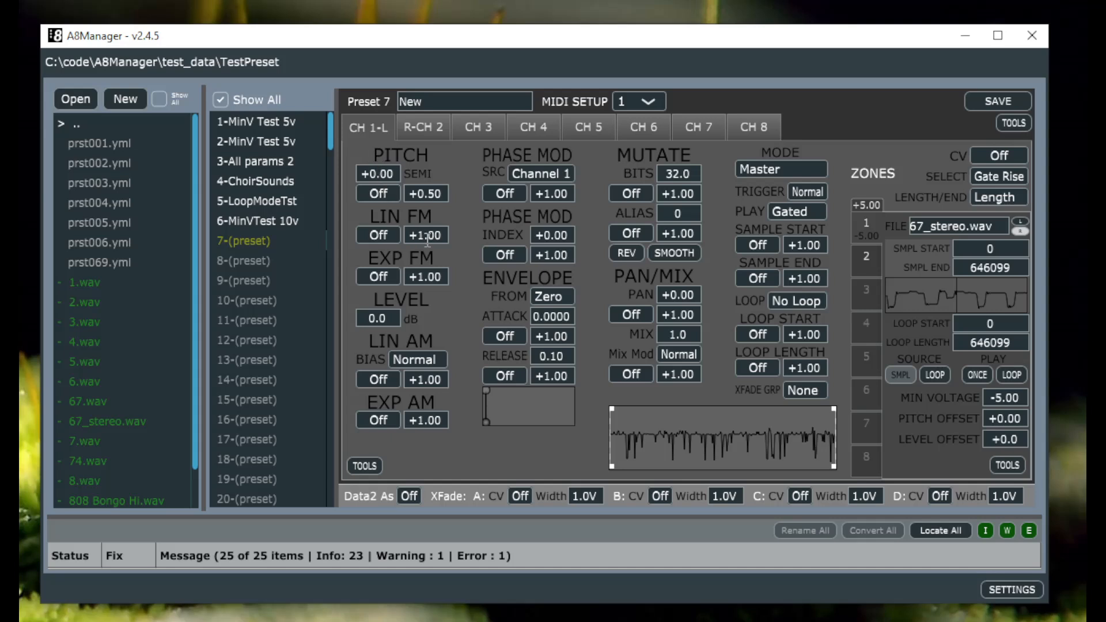
mouse_move(423, 394)
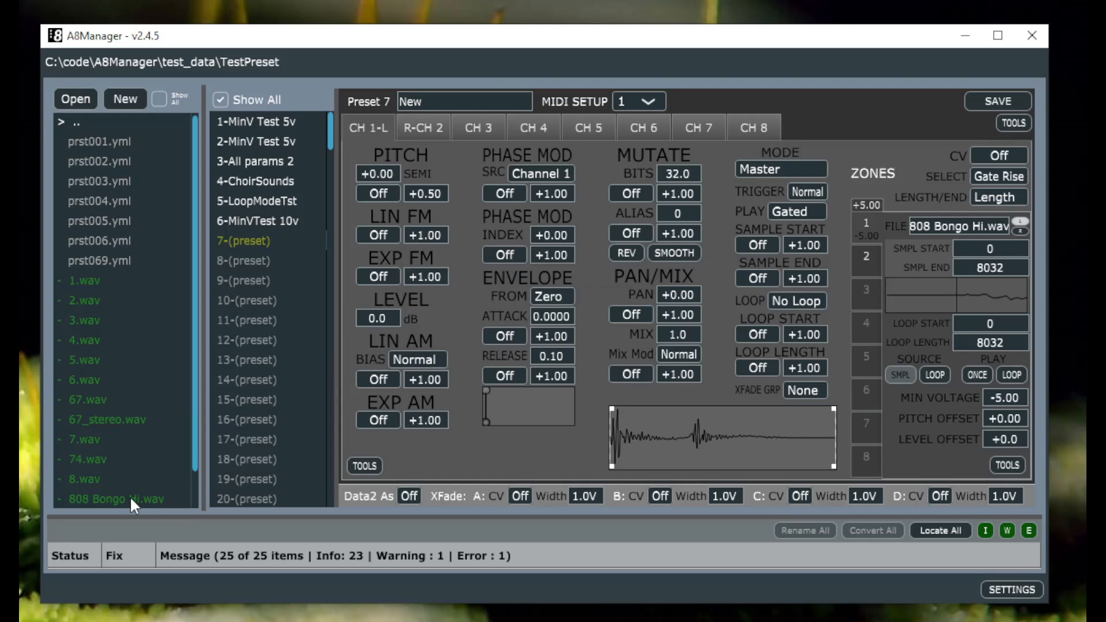
Confirm R-CH 2 now mirrors 808 Bongo Hi.wav in Stereo/Right mode from CH 1-L
click(422, 126)
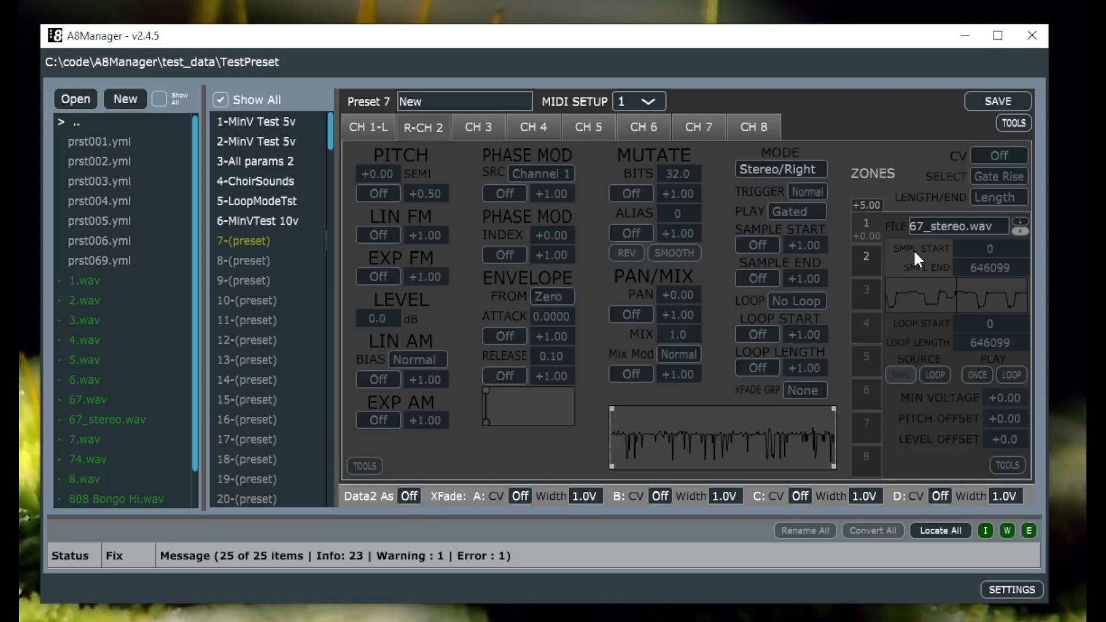
click(75, 99)
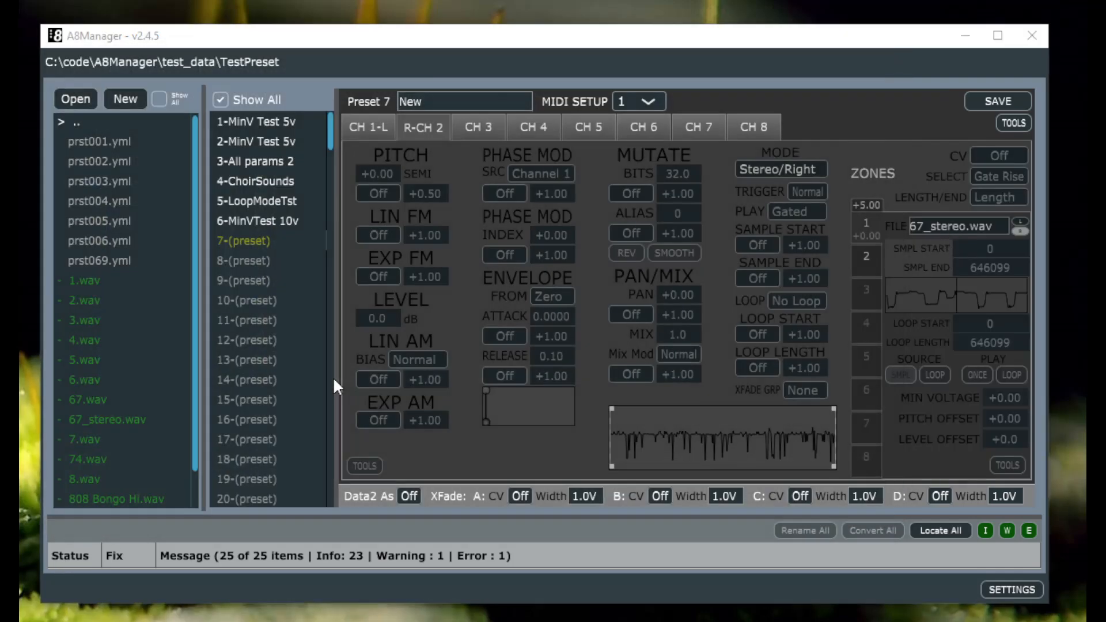
click(369, 127)
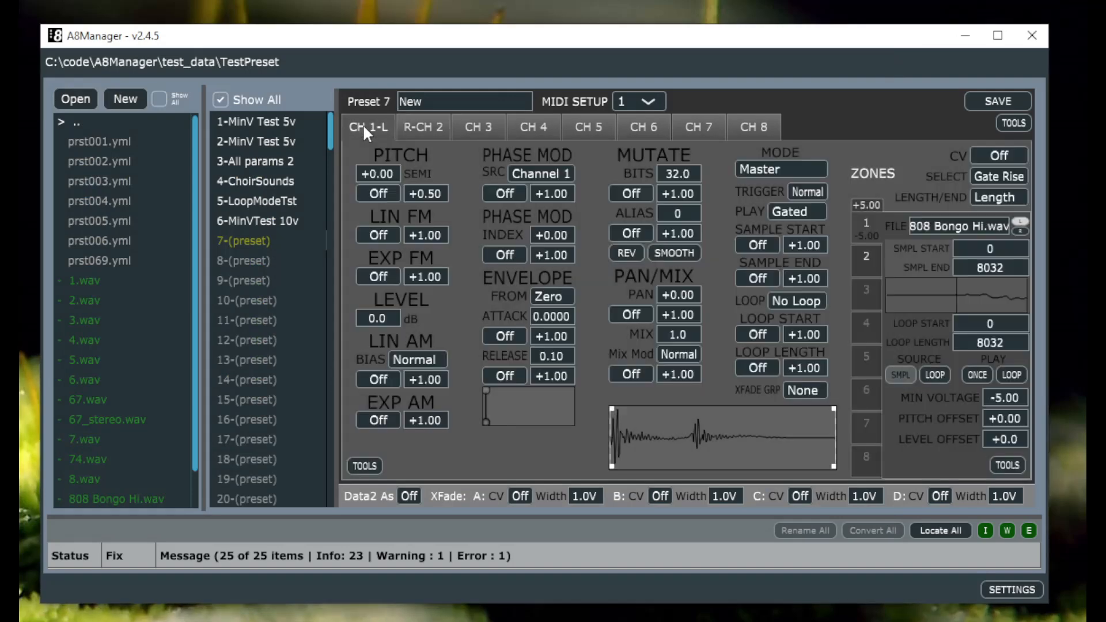
click(423, 127)
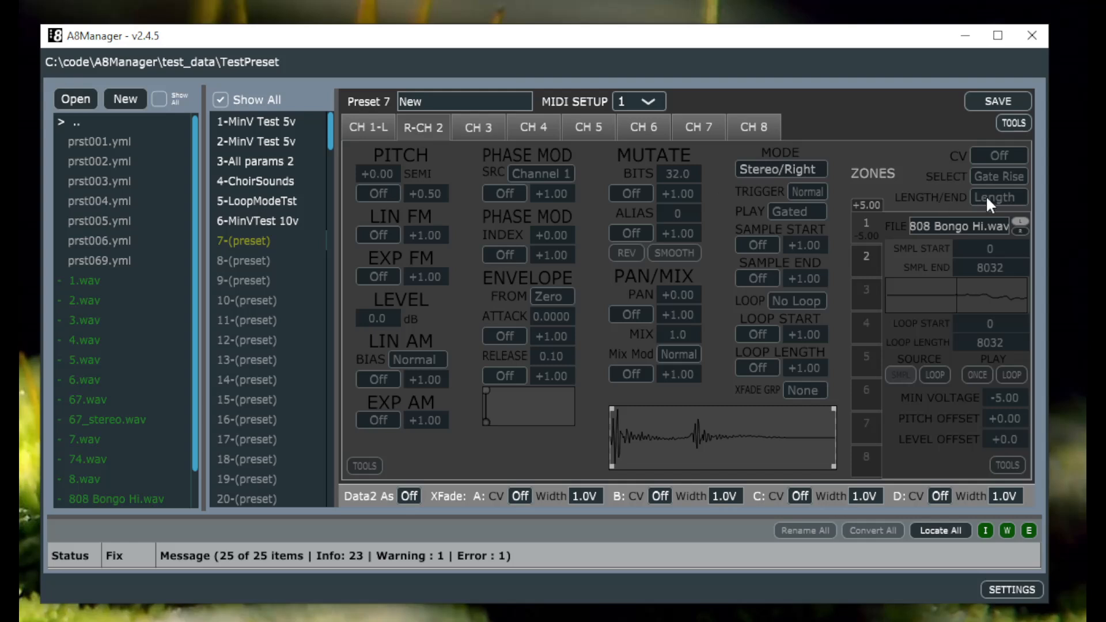
mouse_move(554, 289)
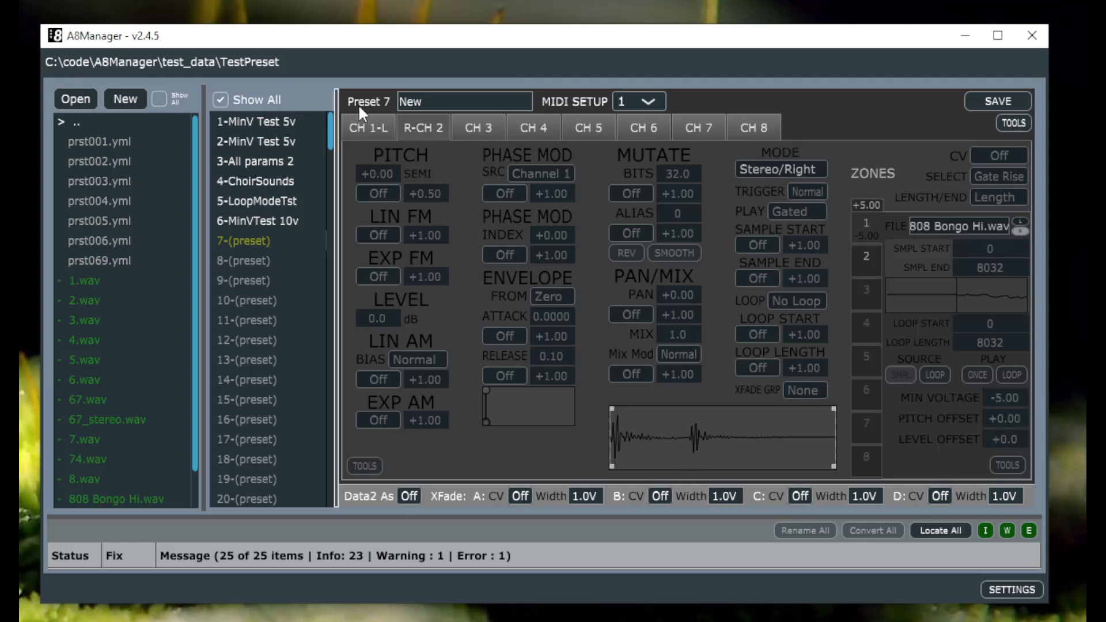
Review R-CH 2's Stereo/Right settings, then show CH 1-L with 808 Bongo Hi.wav in Master mode
click(421, 127)
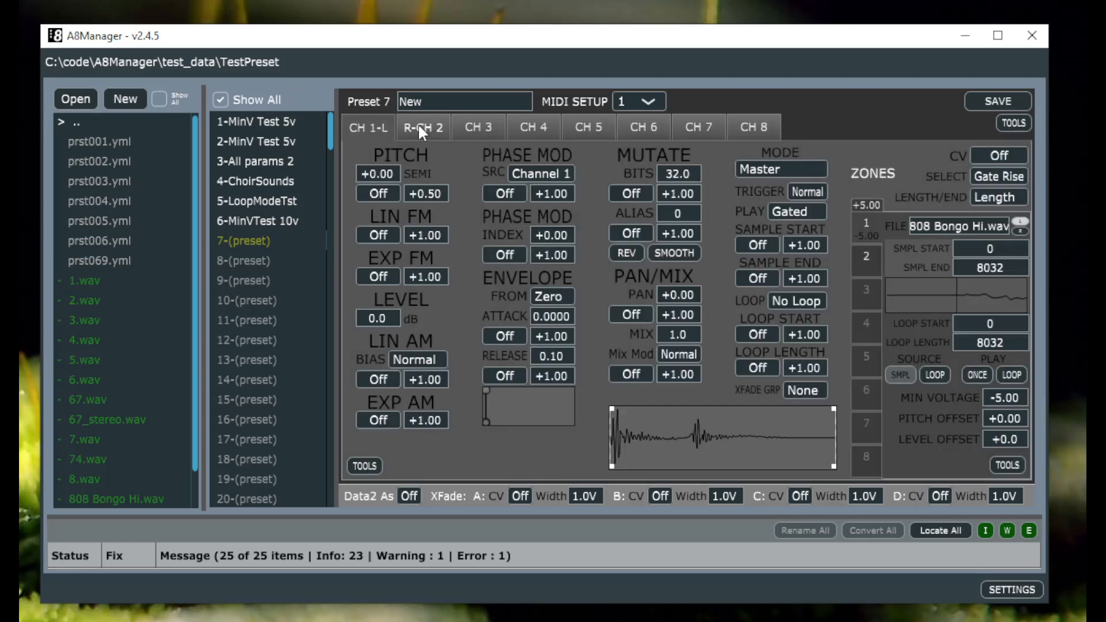
click(369, 127)
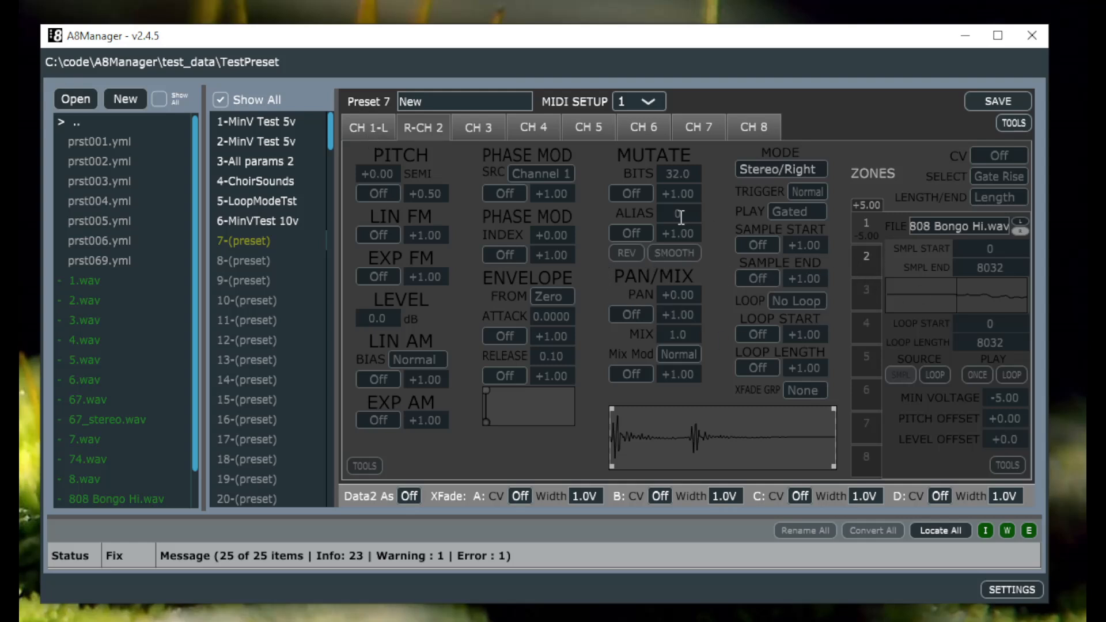
mouse_move(656, 155)
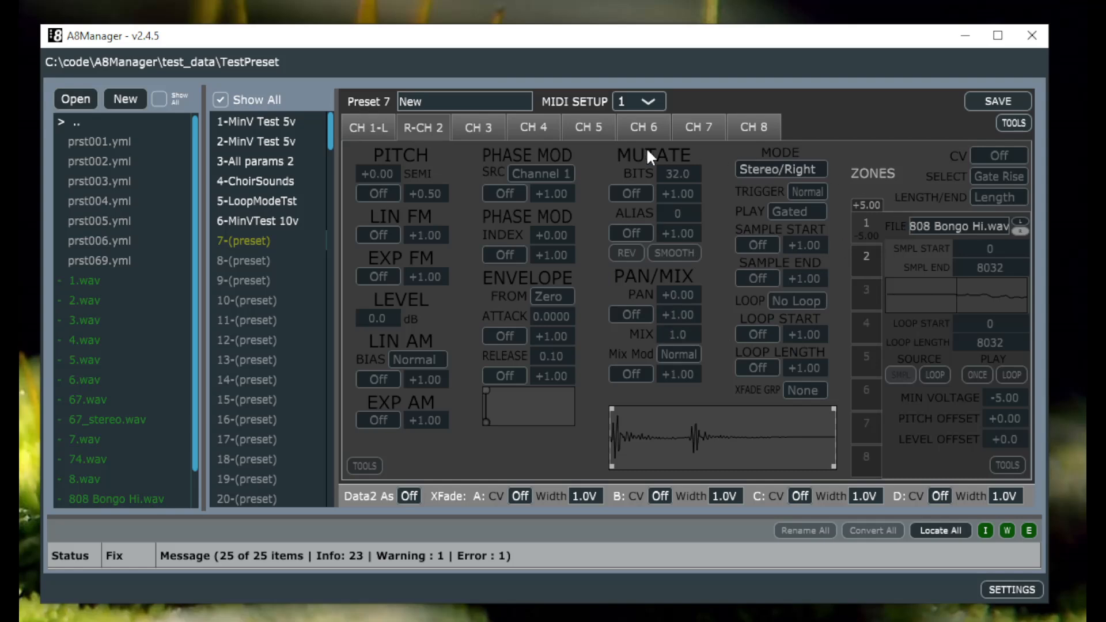
mouse_move(815, 334)
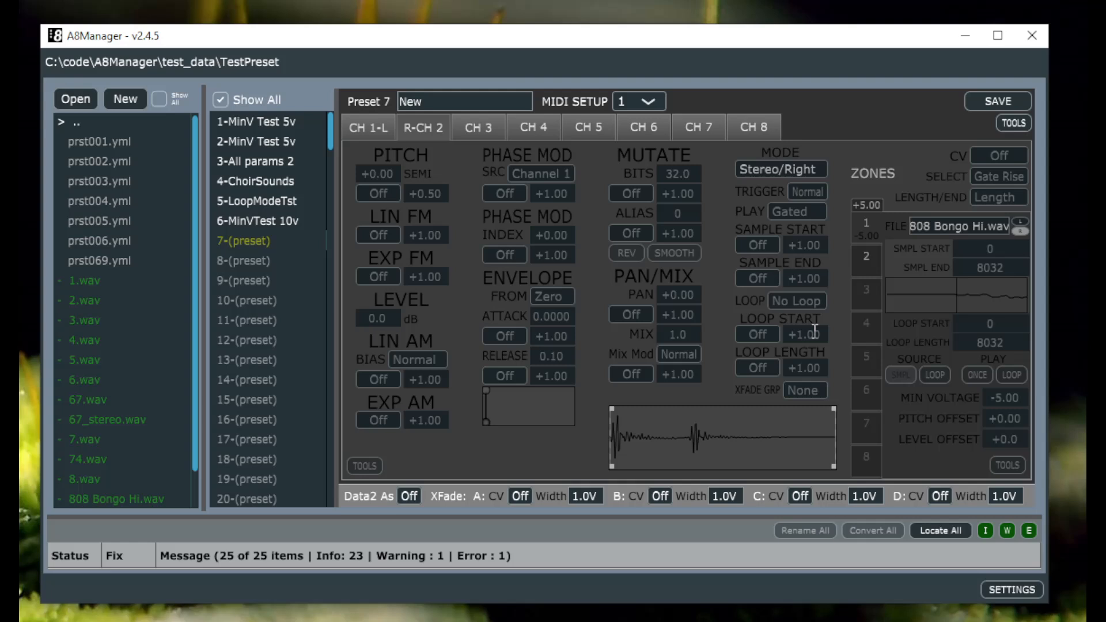
mouse_move(477, 305)
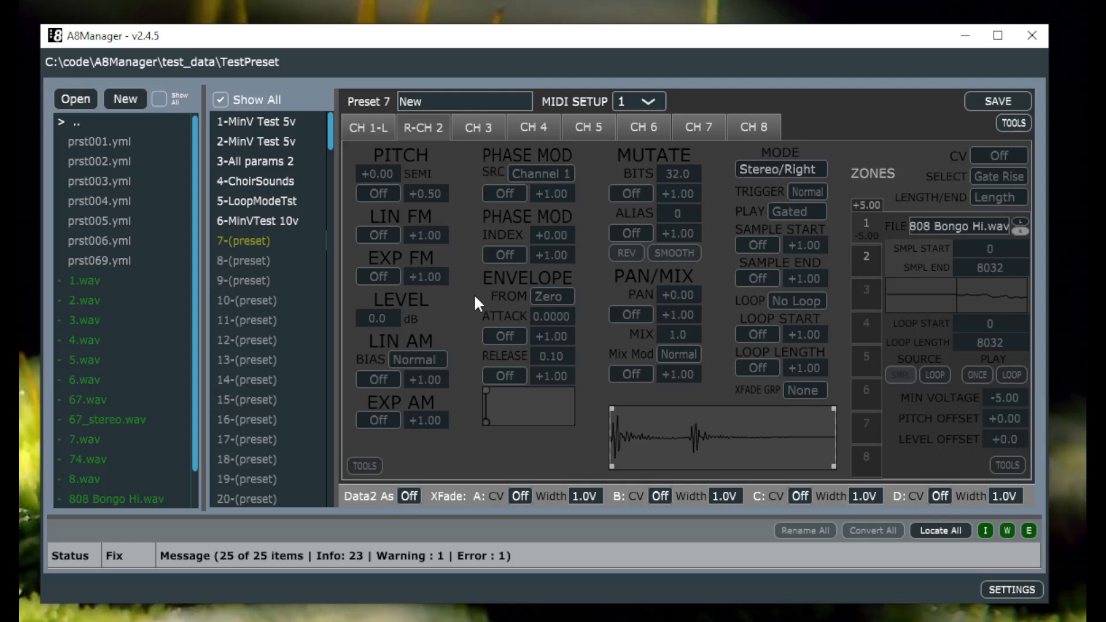
mouse_move(787, 304)
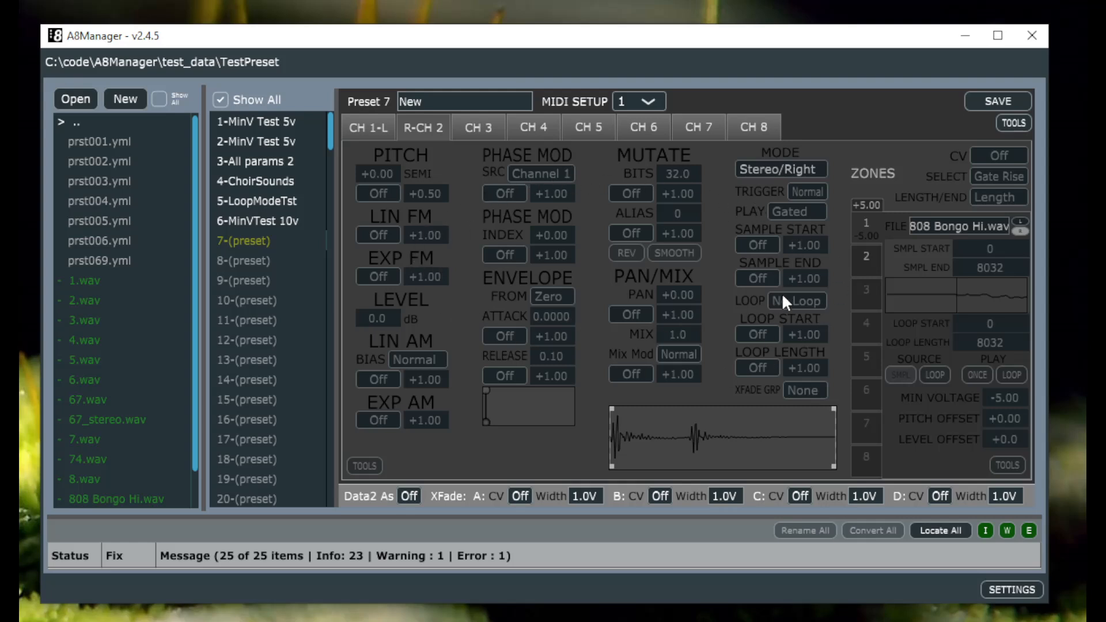
mouse_move(657, 291)
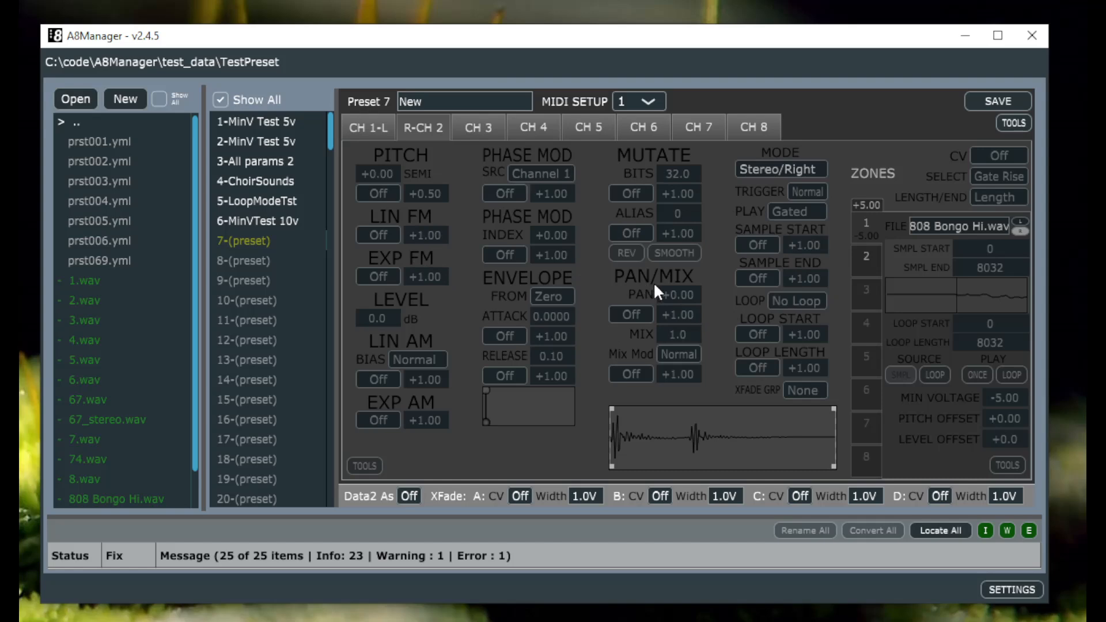
mouse_move(599, 271)
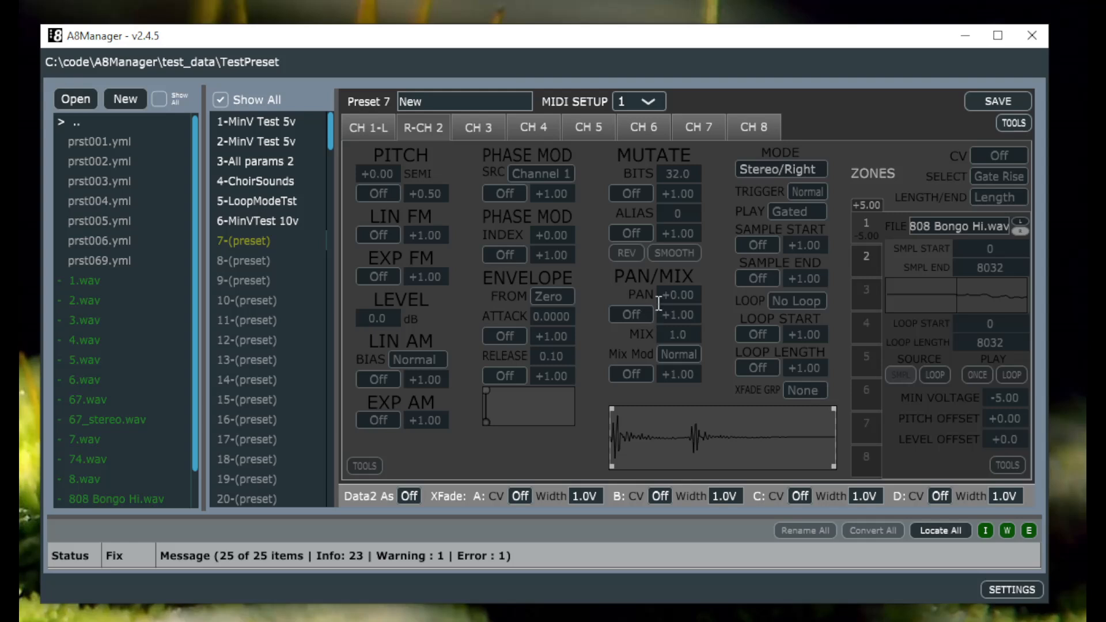
mouse_move(609, 230)
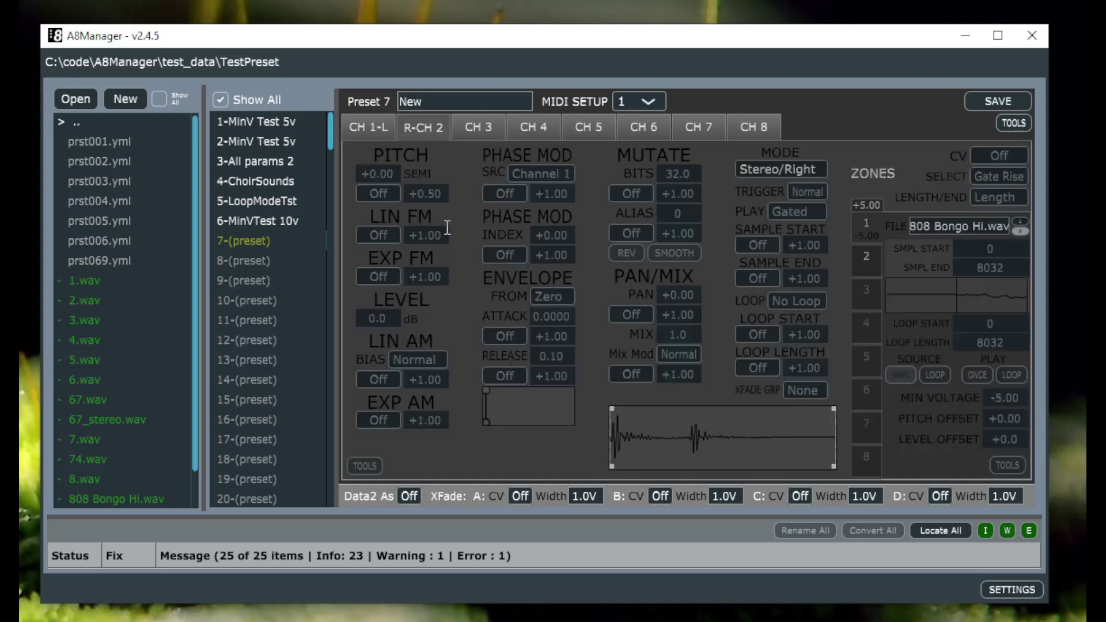
mouse_move(642, 305)
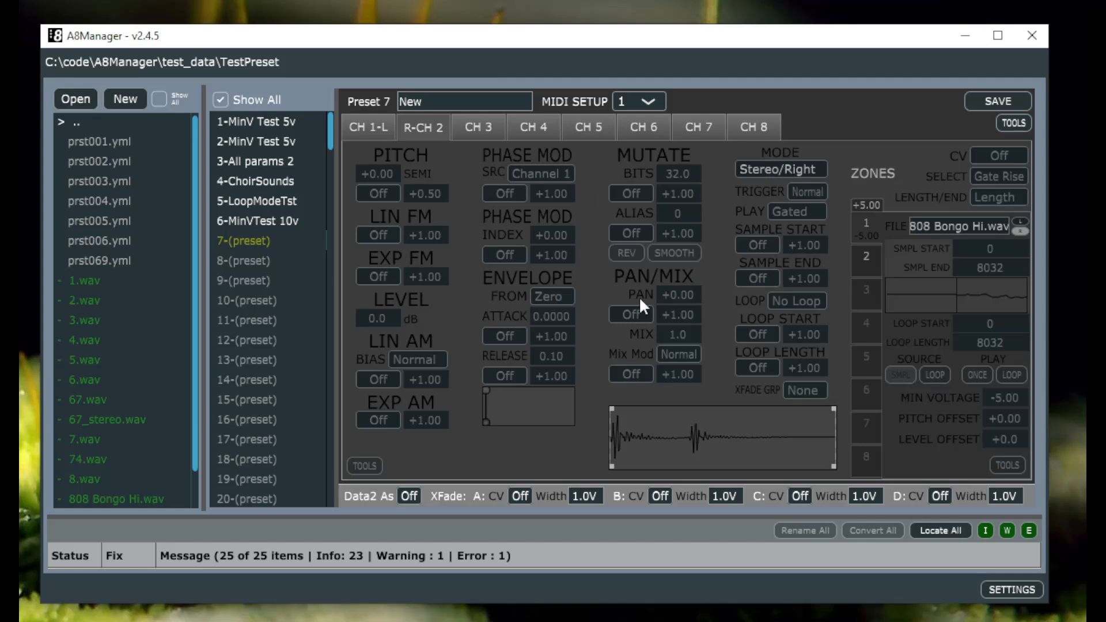
mouse_move(587, 294)
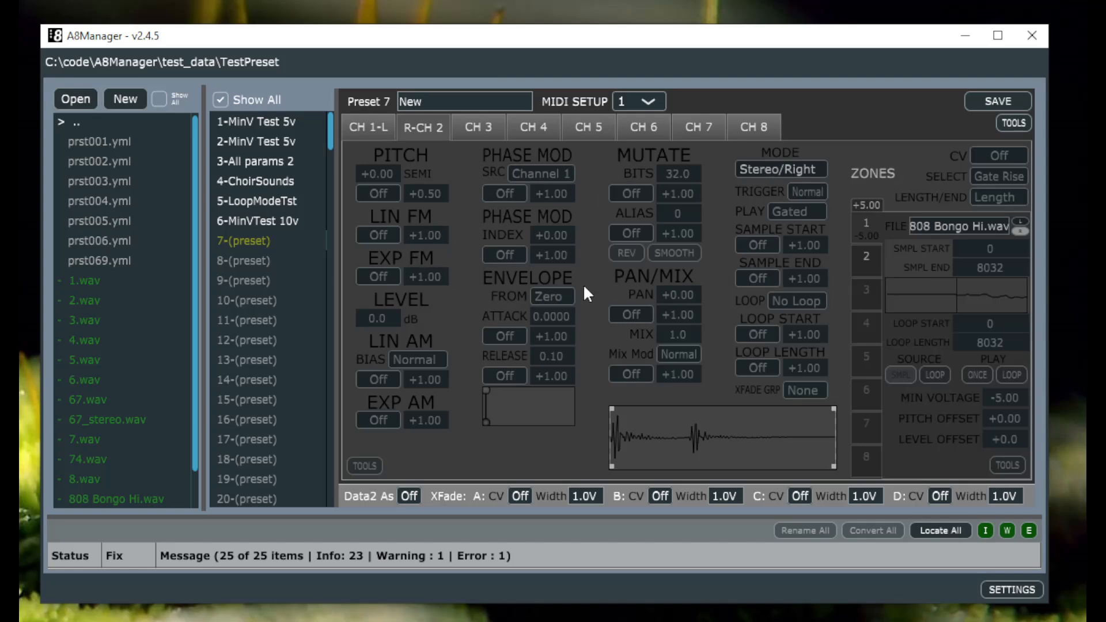
mouse_move(413, 275)
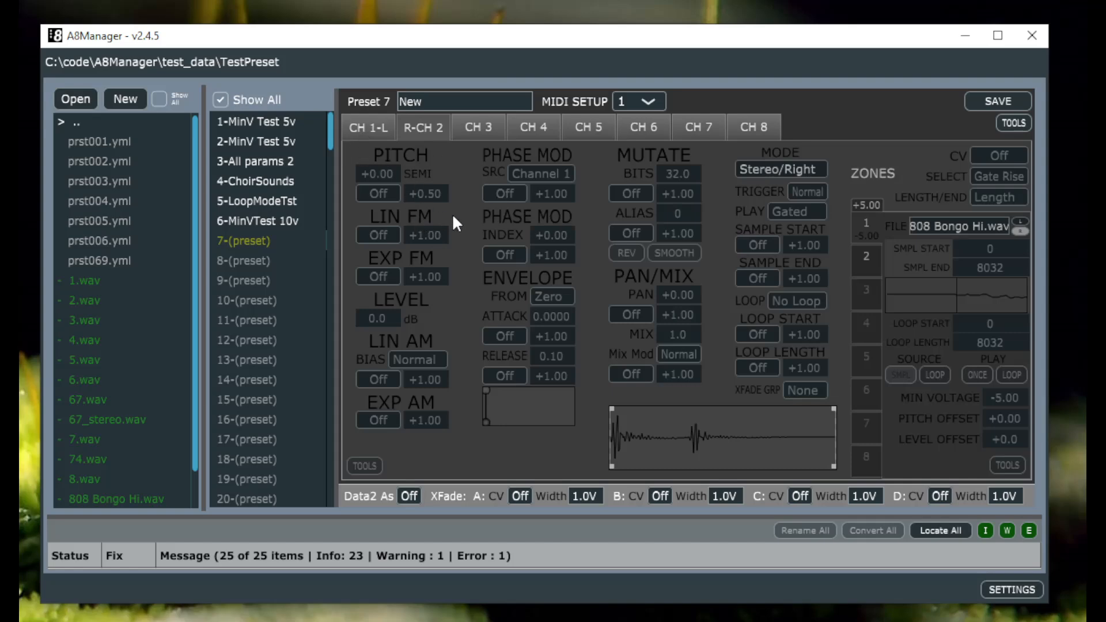
mouse_move(804, 392)
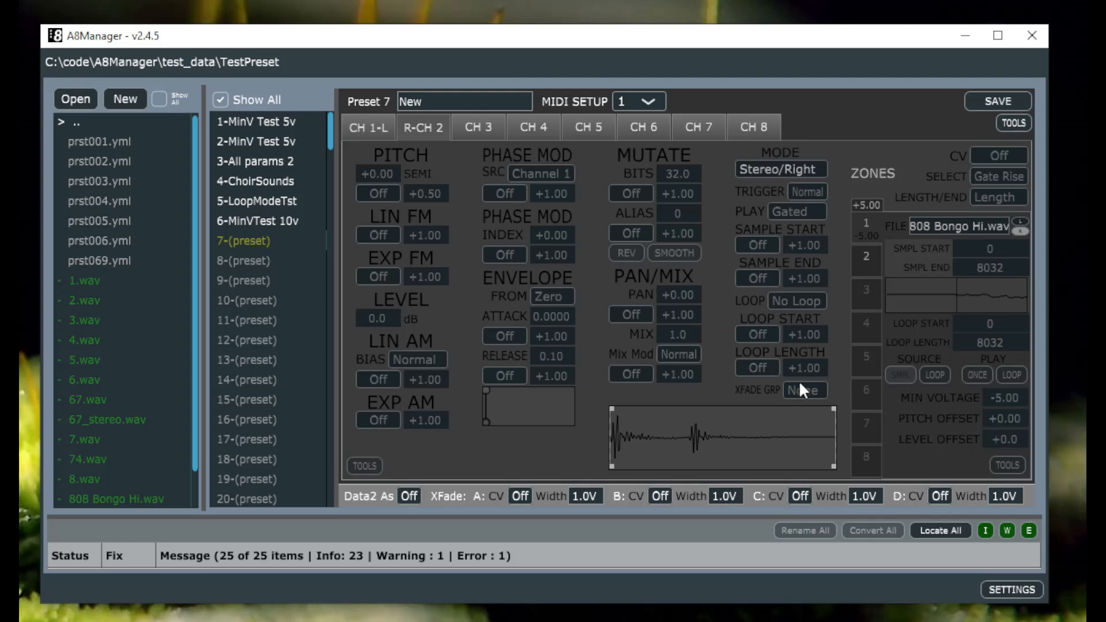
mouse_move(609, 264)
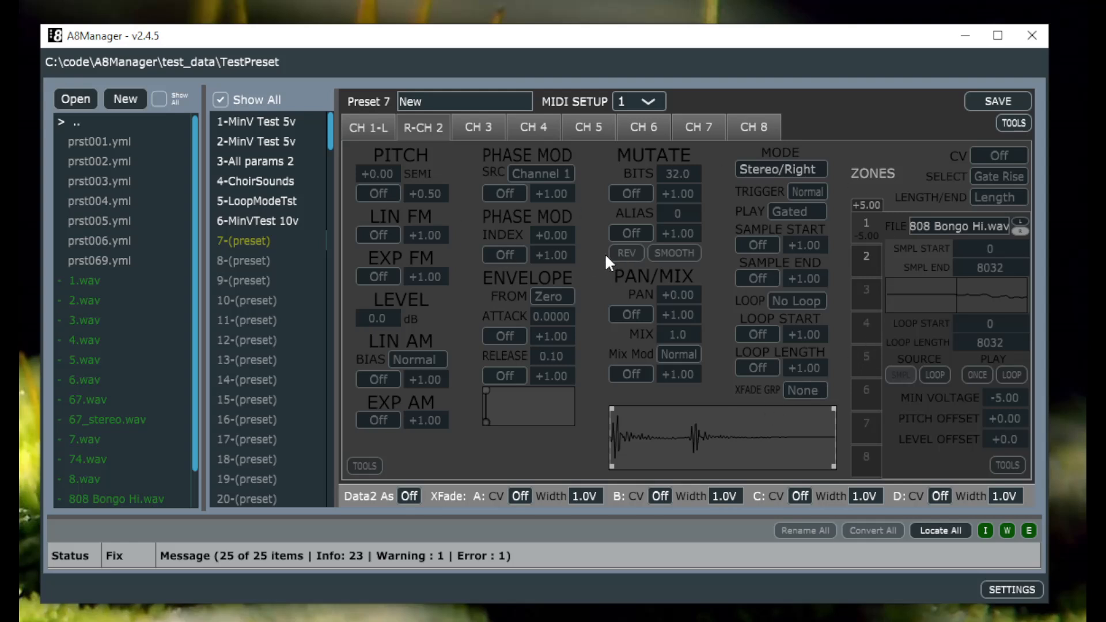
mouse_move(1012, 237)
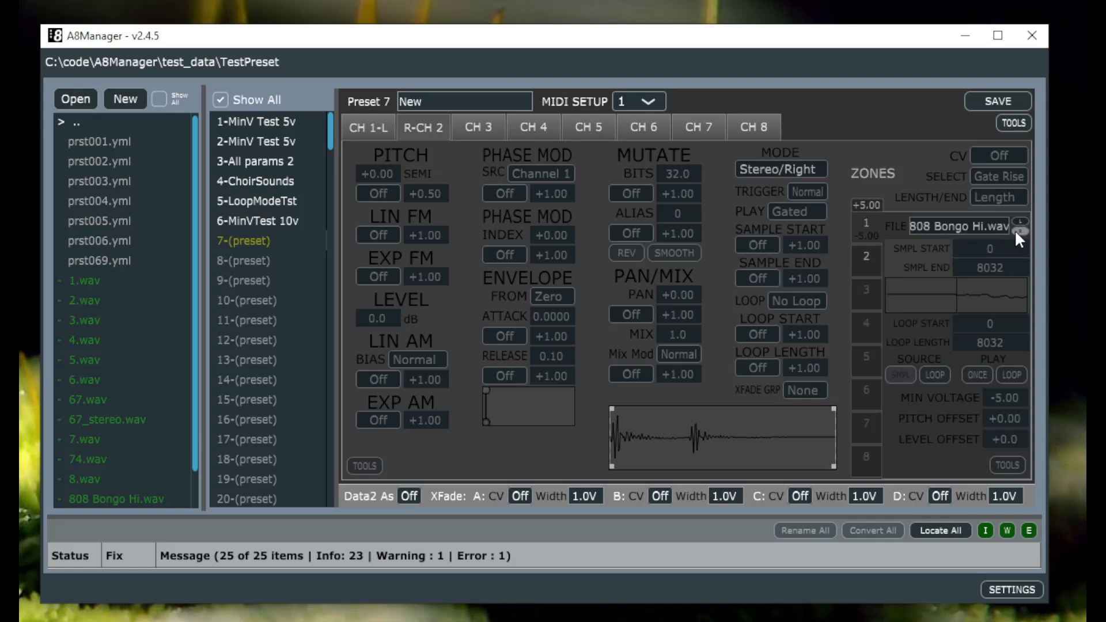
mouse_move(963, 235)
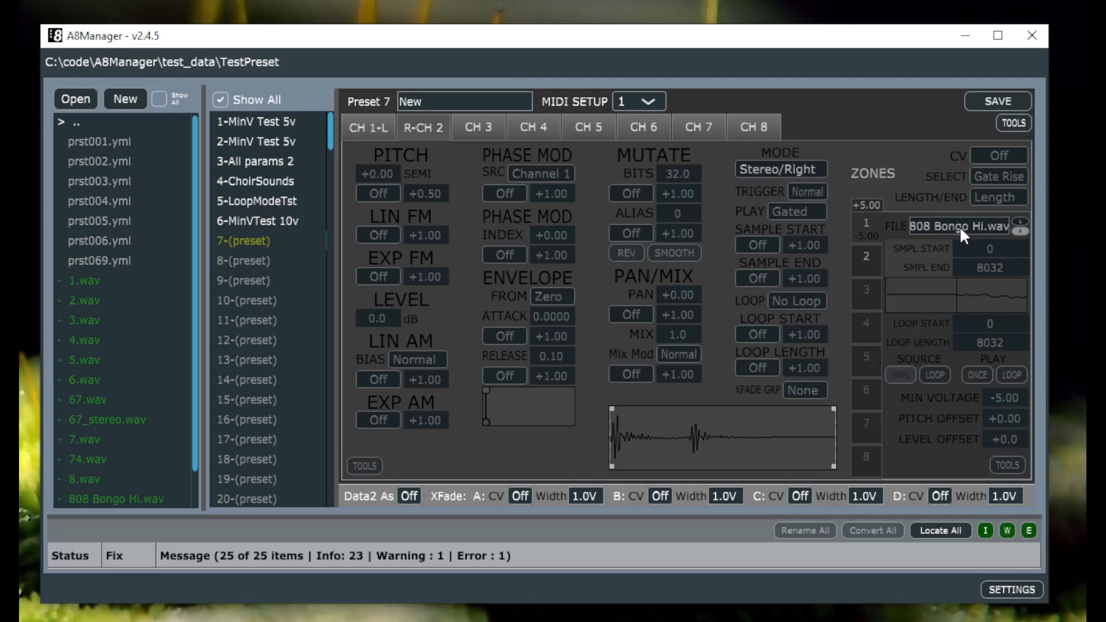
mouse_move(777, 171)
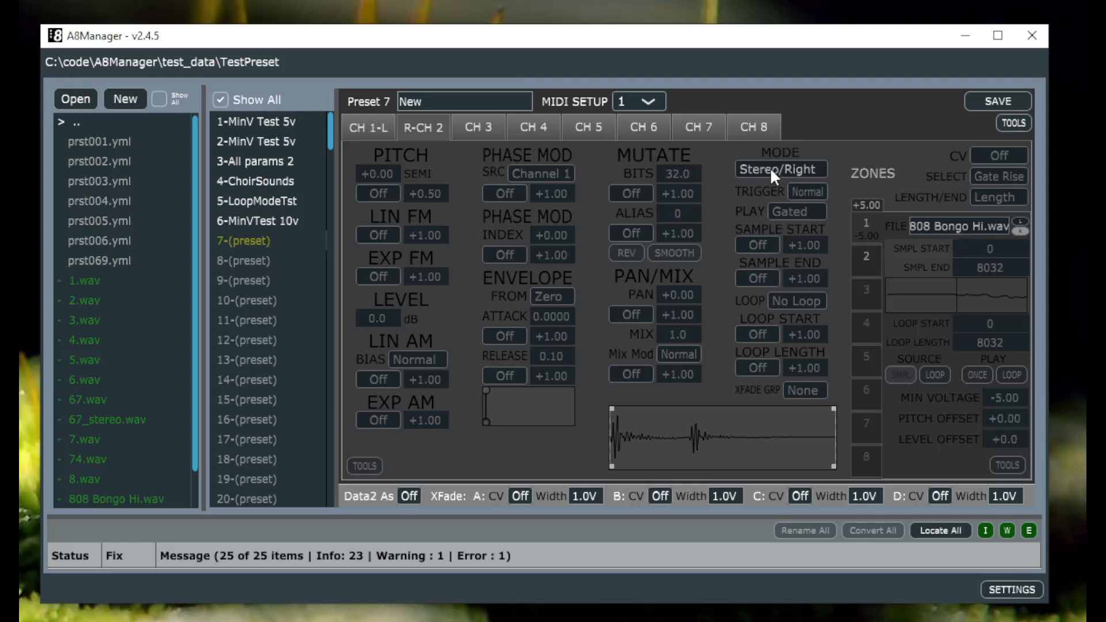
mouse_move(782, 170)
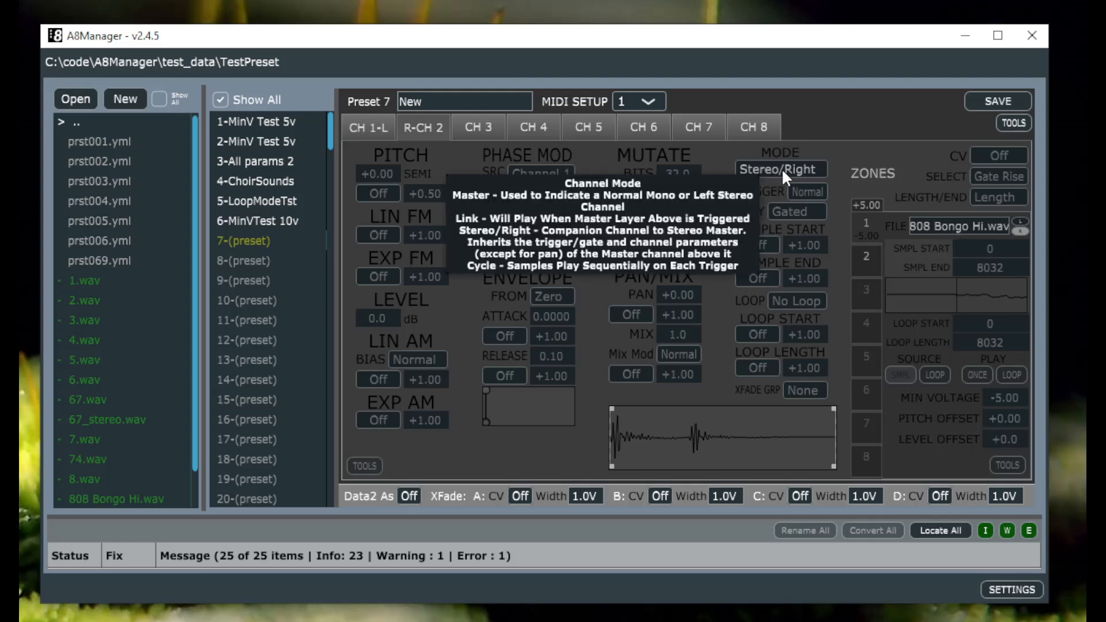
mouse_move(855, 149)
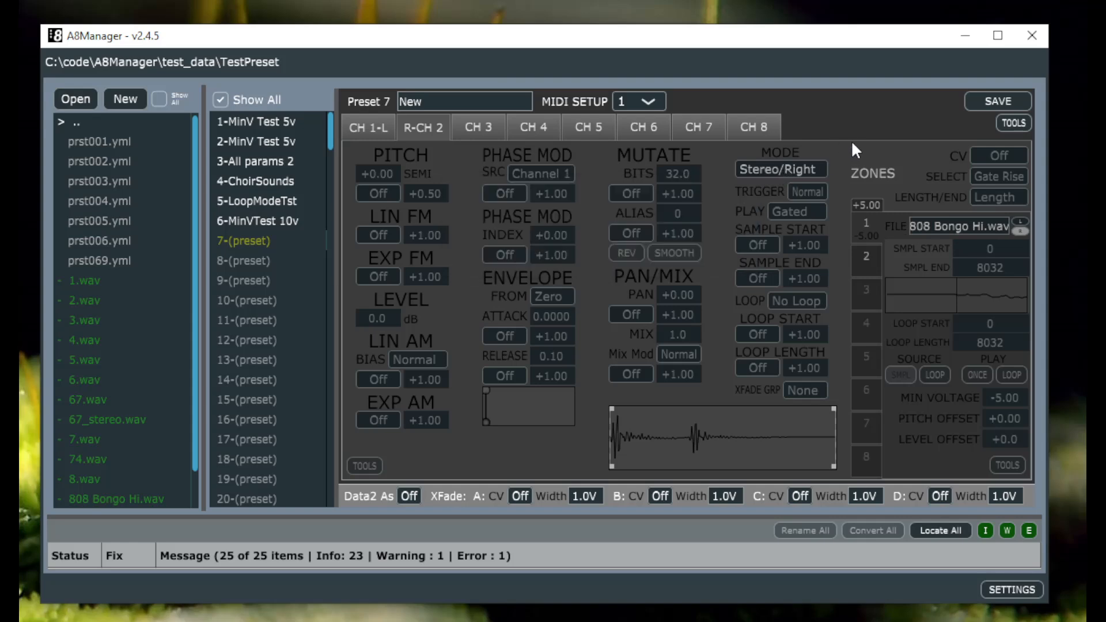
mouse_move(931, 402)
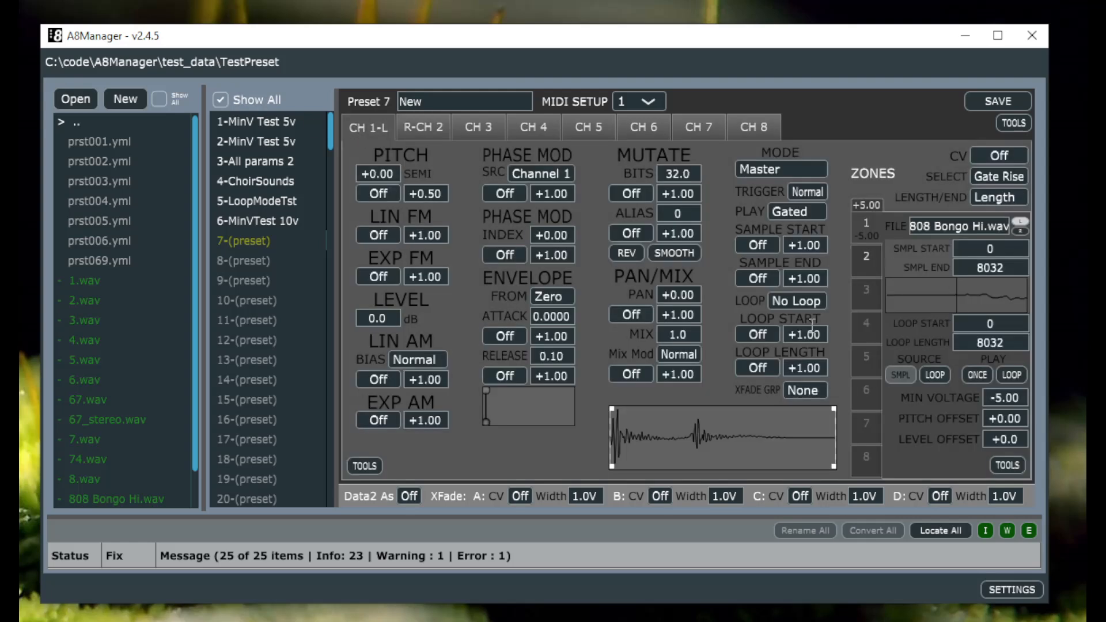
mouse_move(919, 431)
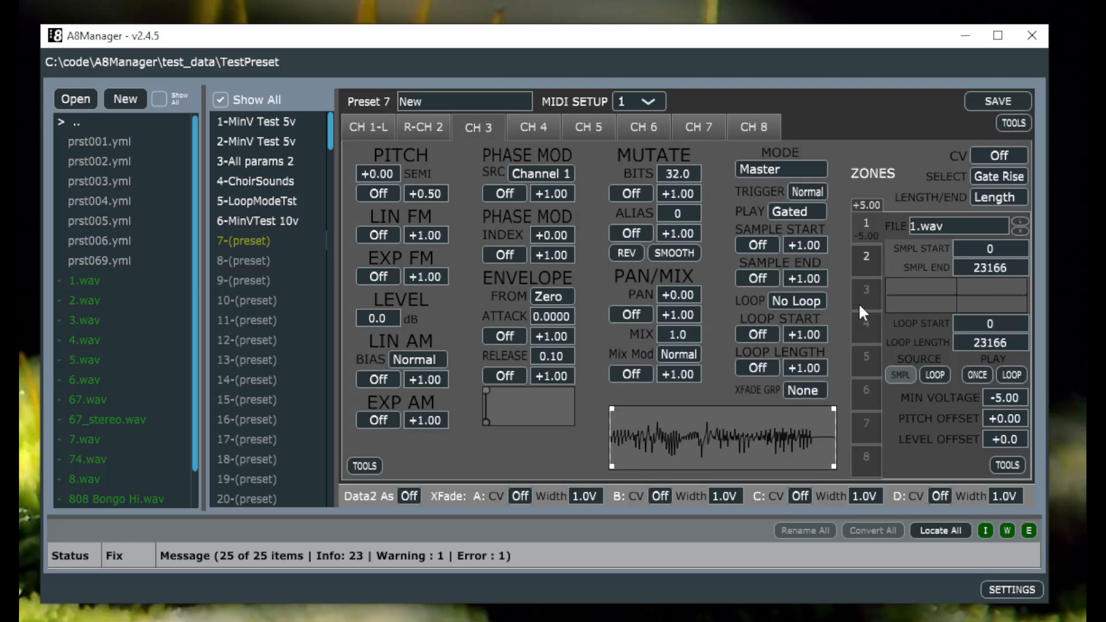
mouse_move(973, 401)
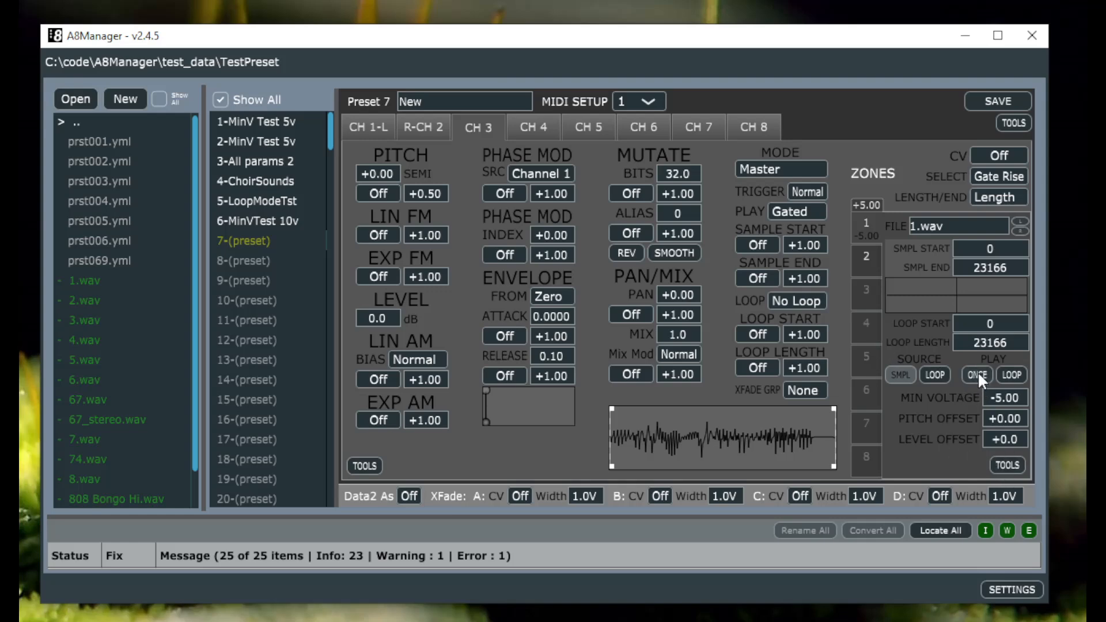
mouse_move(408, 198)
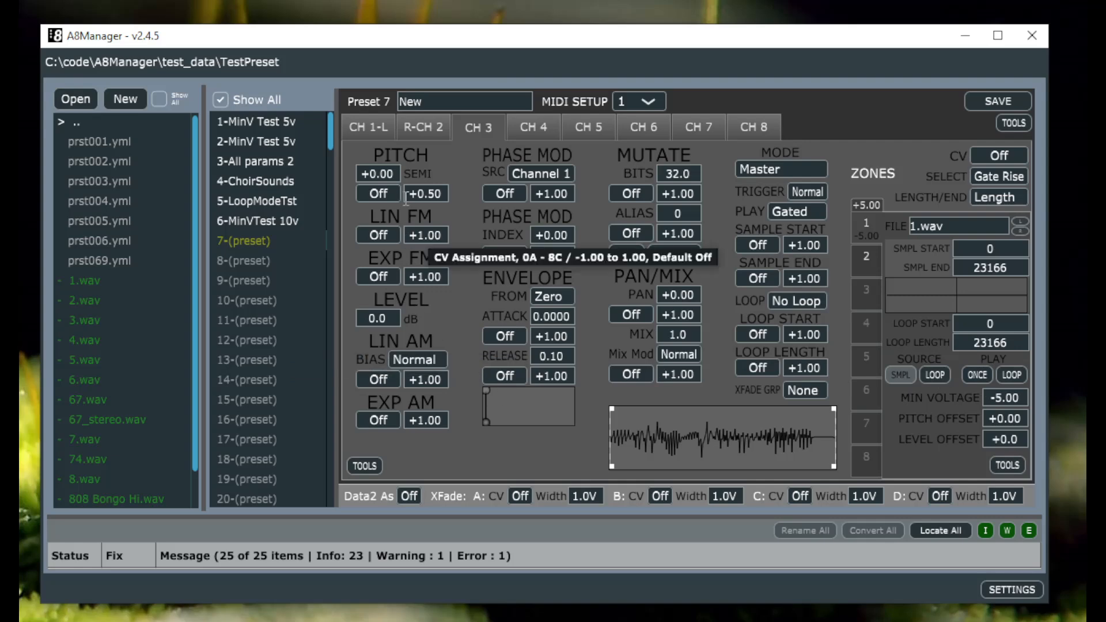
click(368, 127)
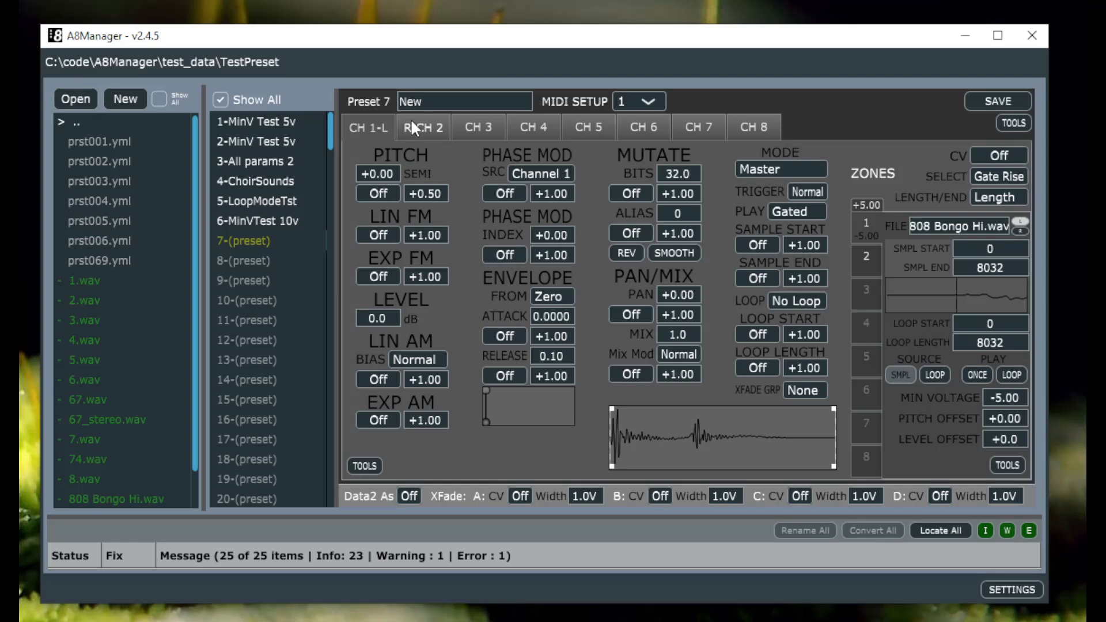
click(423, 127)
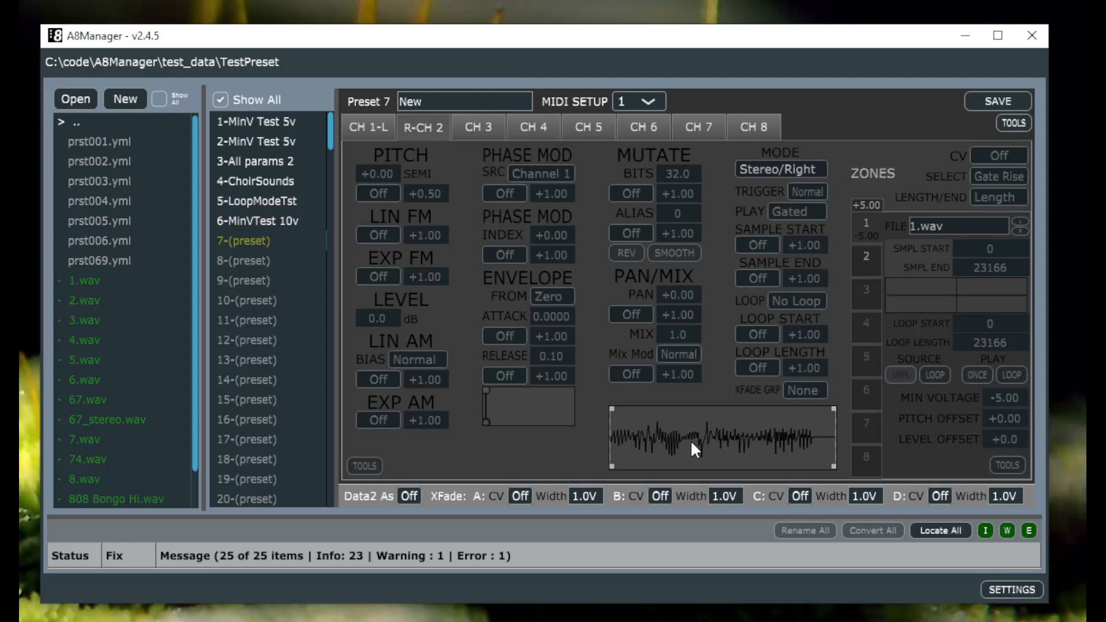
click(369, 126)
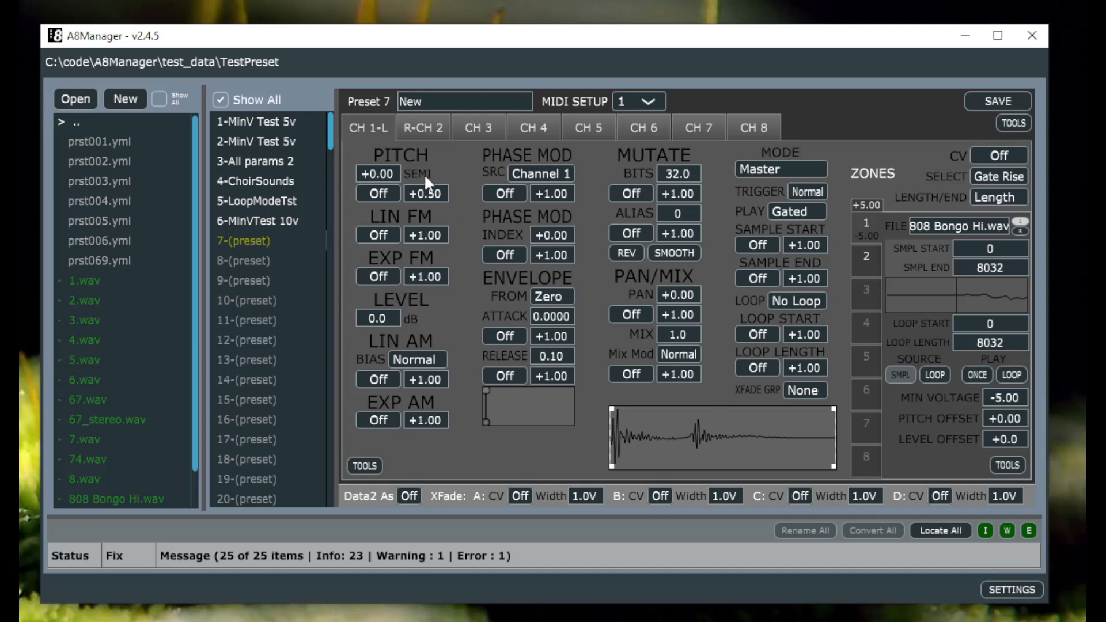
mouse_move(483, 274)
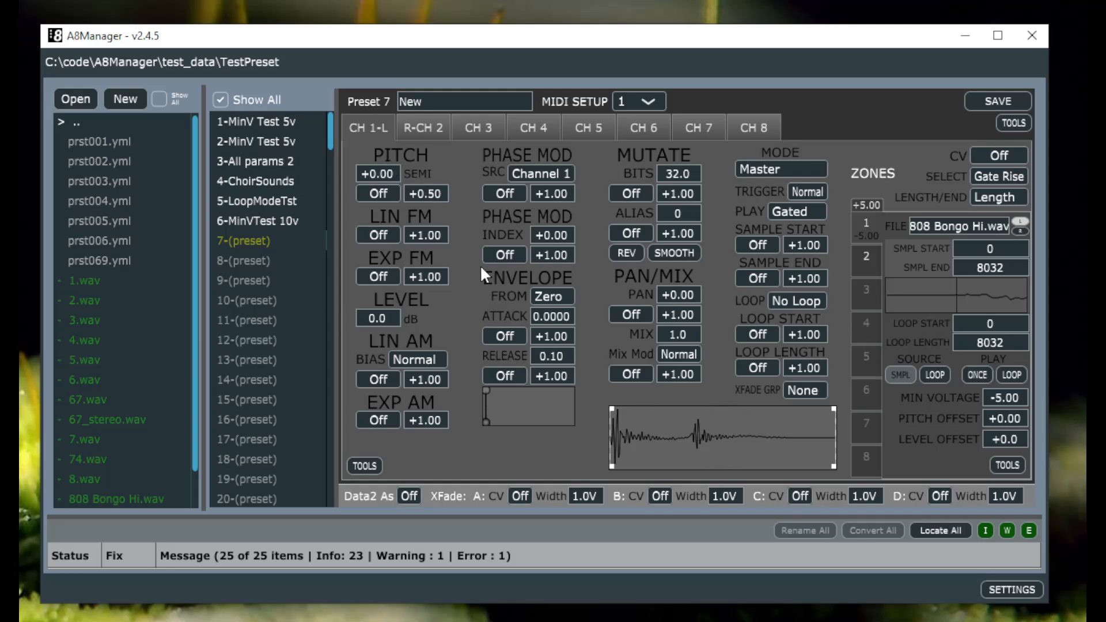
mouse_move(845, 315)
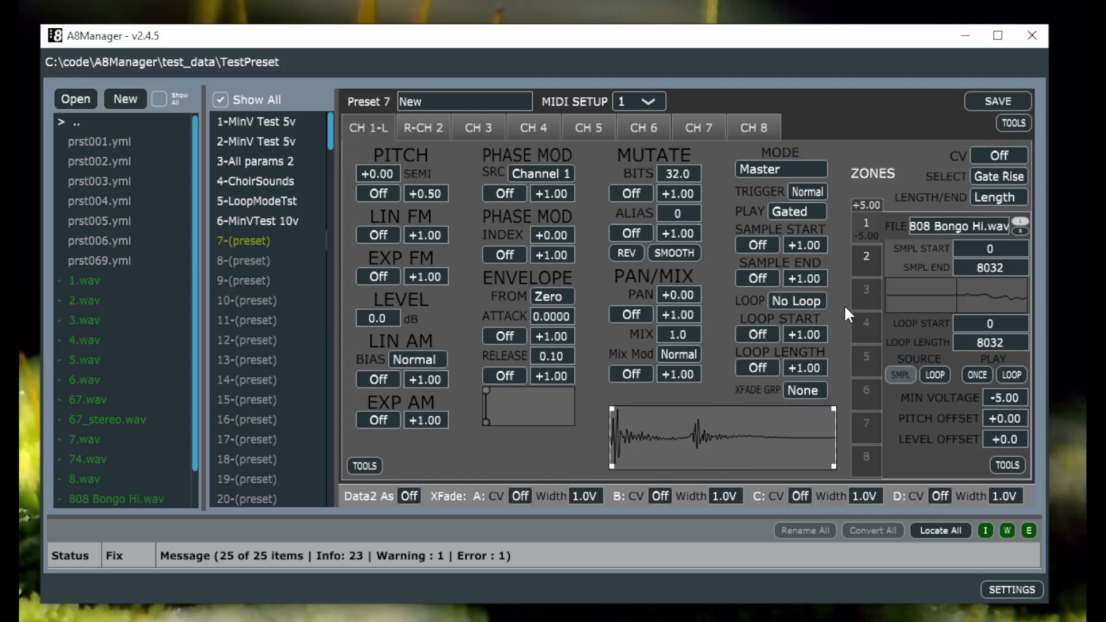
mouse_move(770, 315)
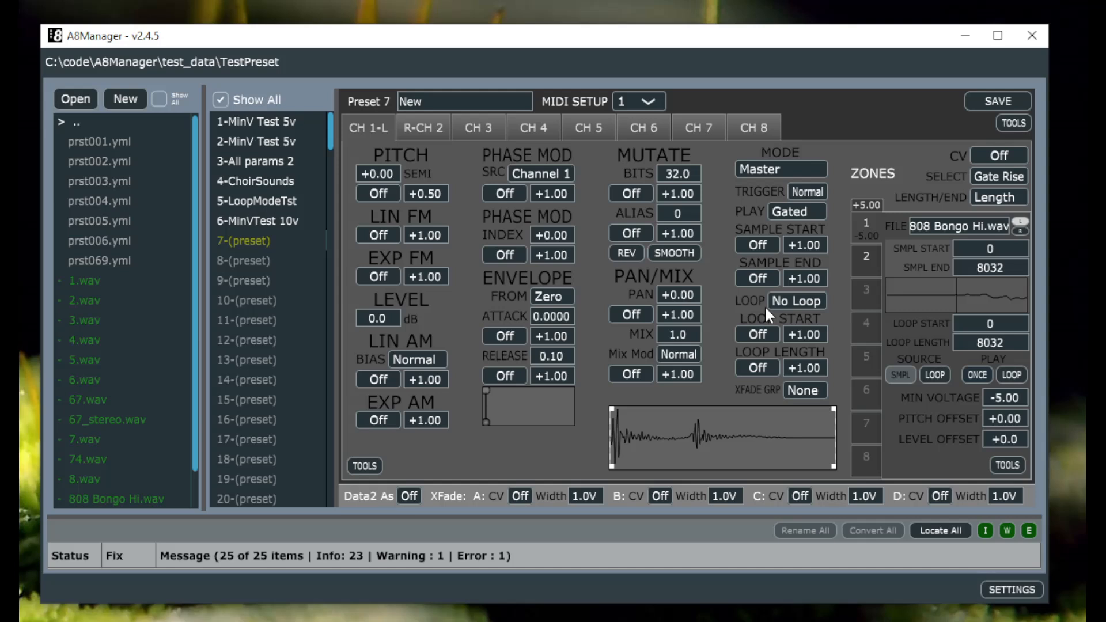
mouse_move(869, 309)
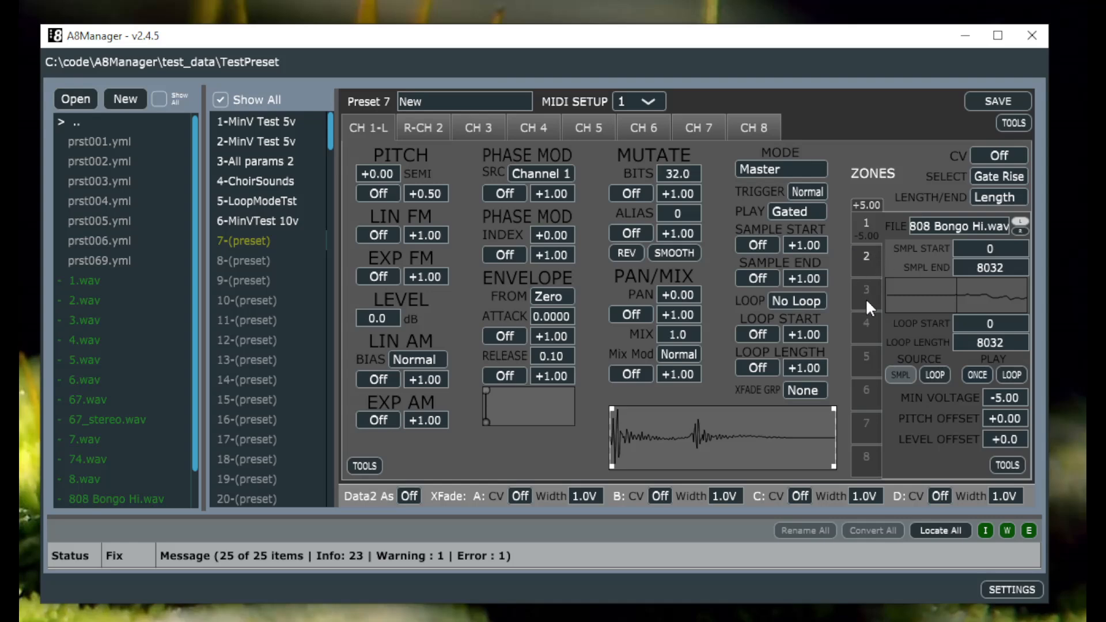
mouse_move(922, 301)
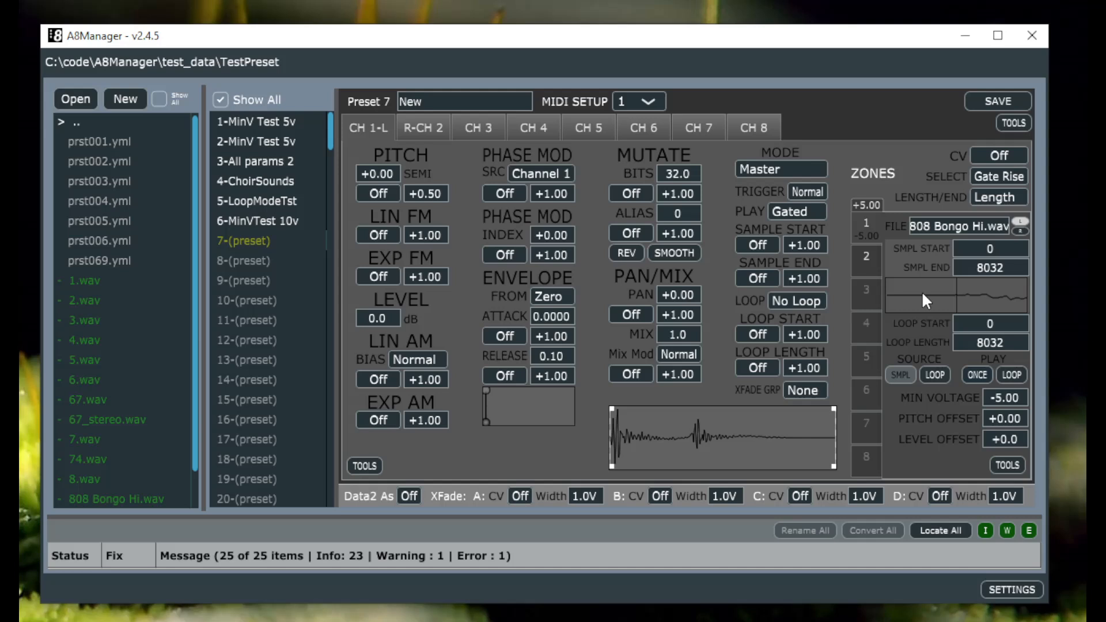
mouse_move(1021, 249)
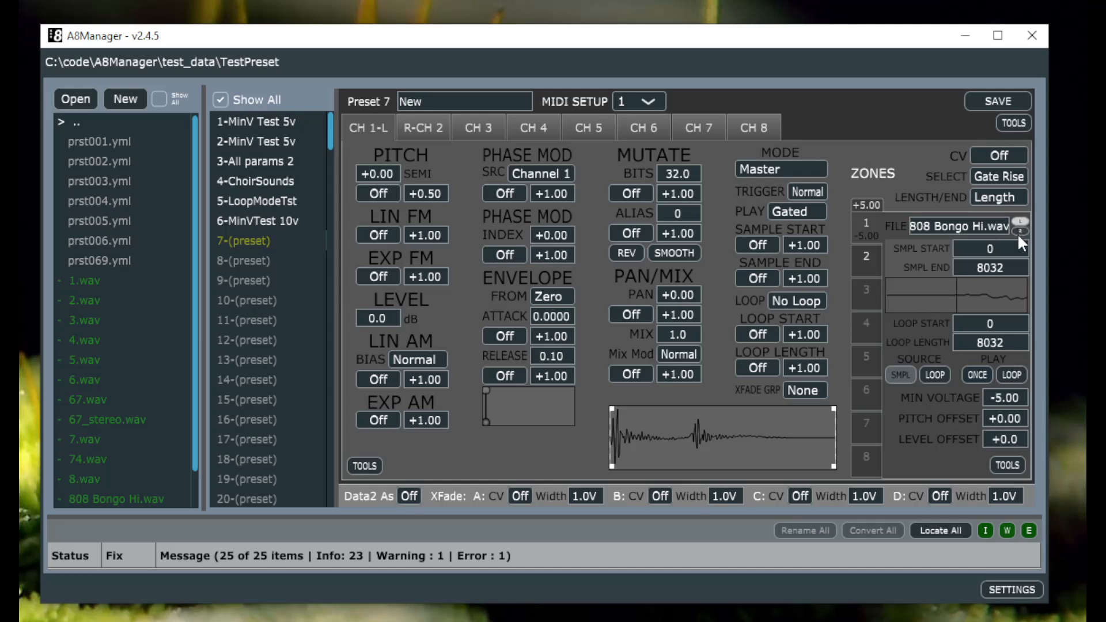
mouse_move(493, 147)
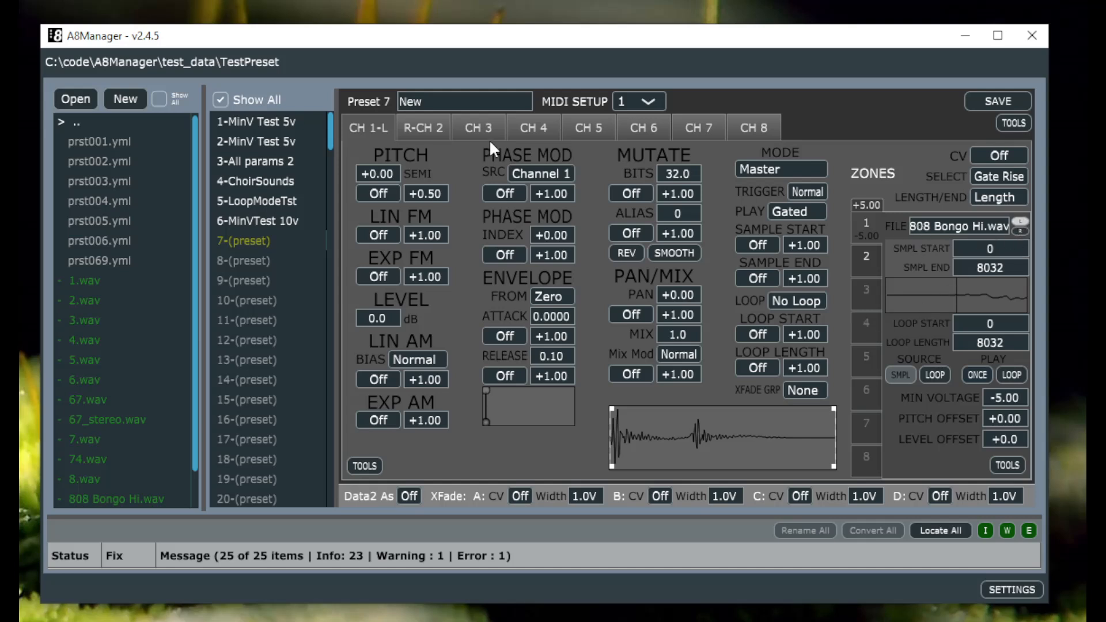
mouse_move(464, 330)
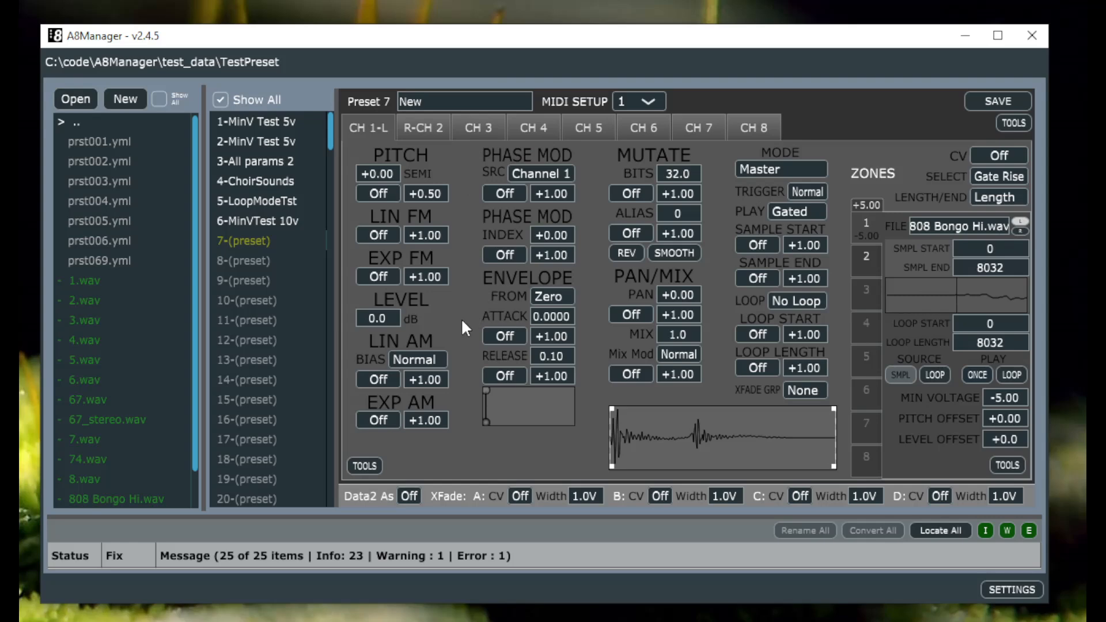
click(423, 127)
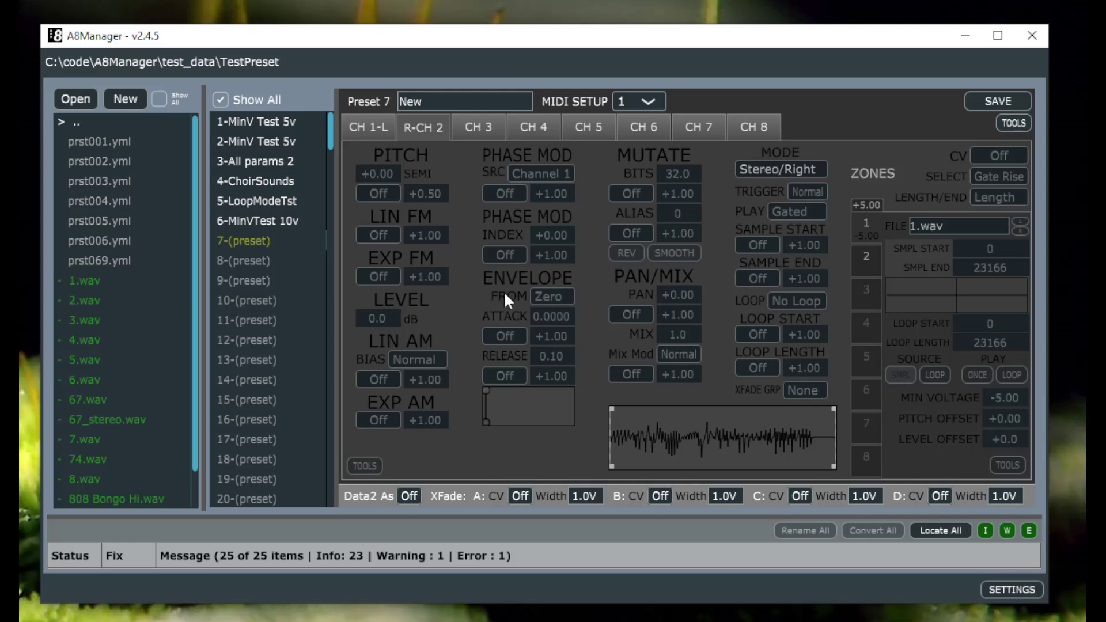
mouse_move(786, 177)
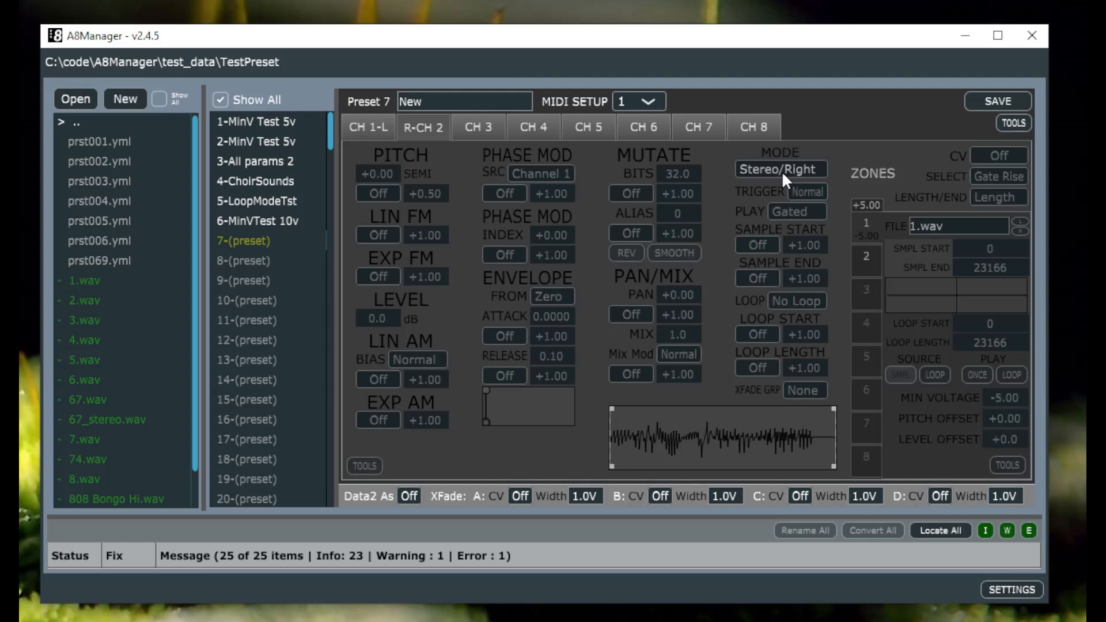
mouse_move(1032, 235)
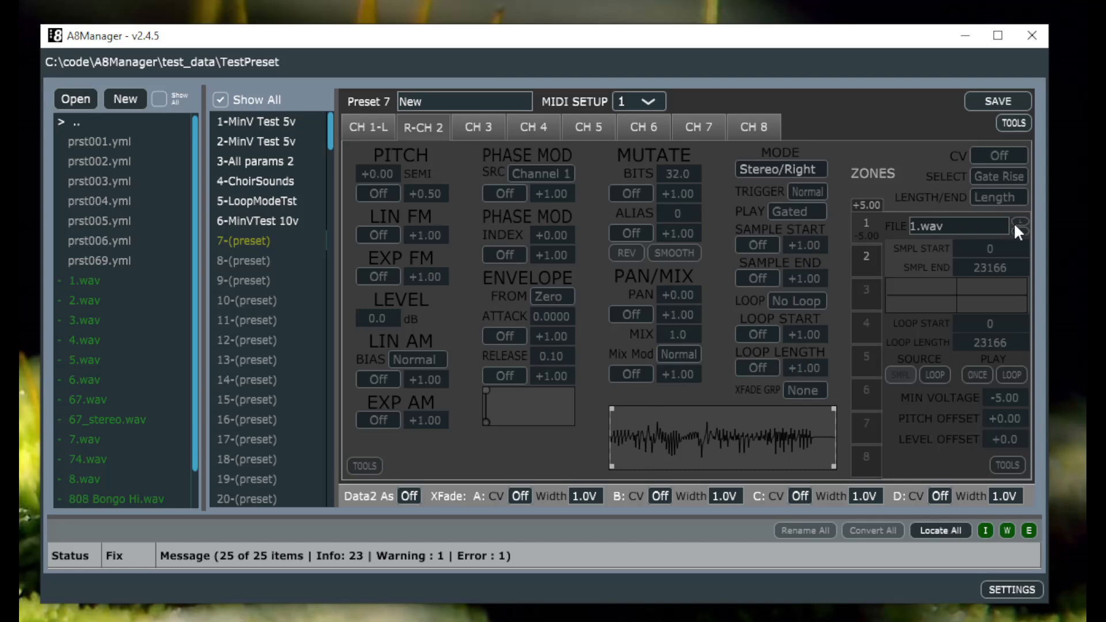
mouse_move(962, 248)
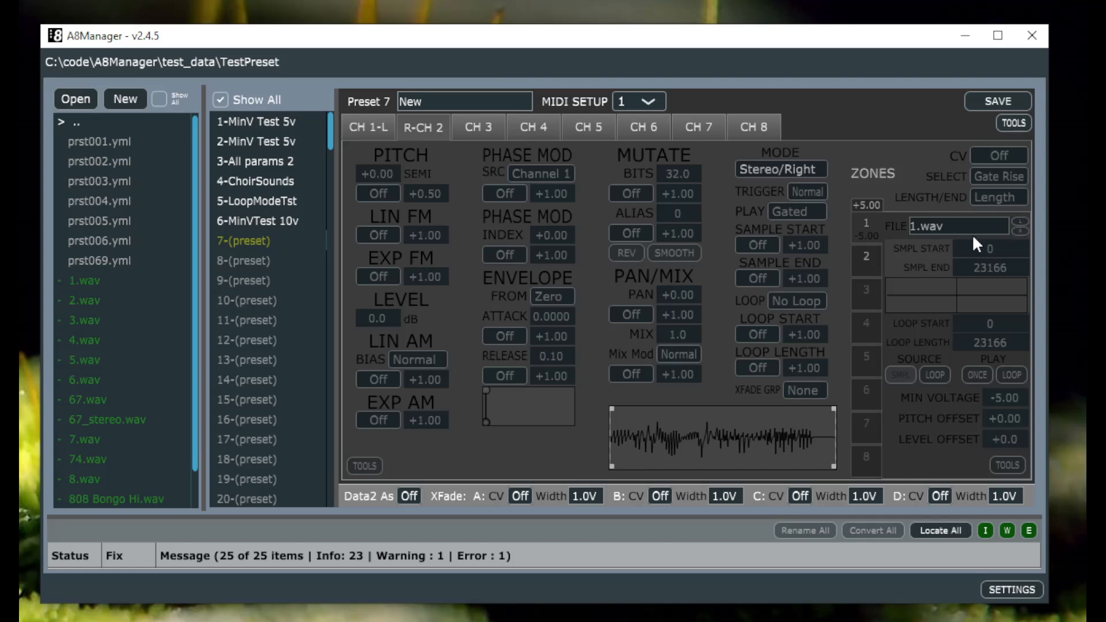
mouse_move(271, 369)
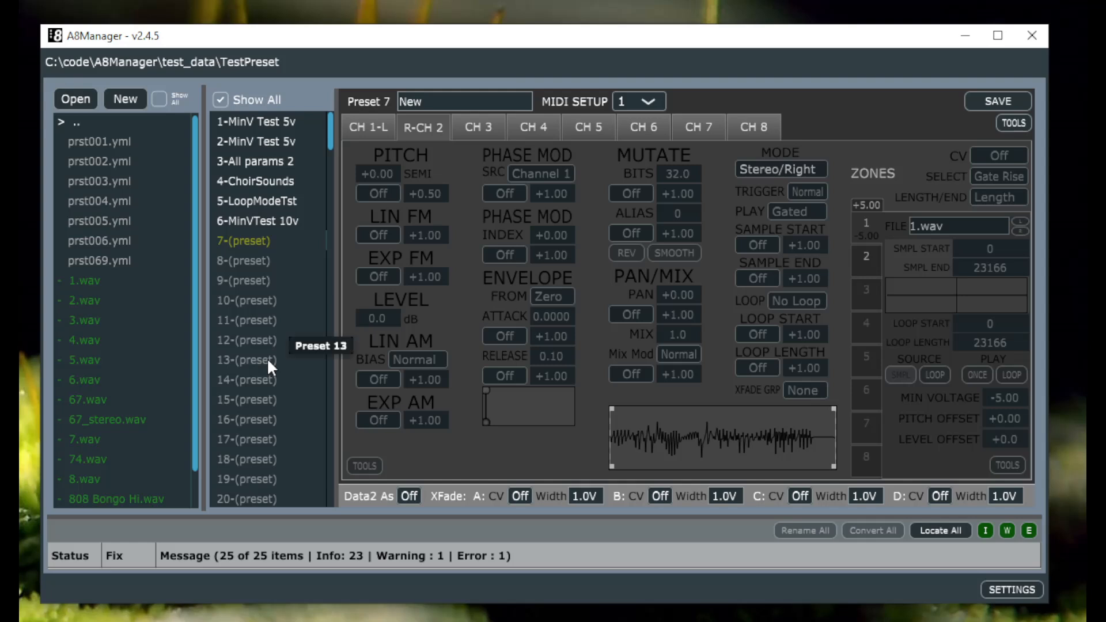
click(369, 127)
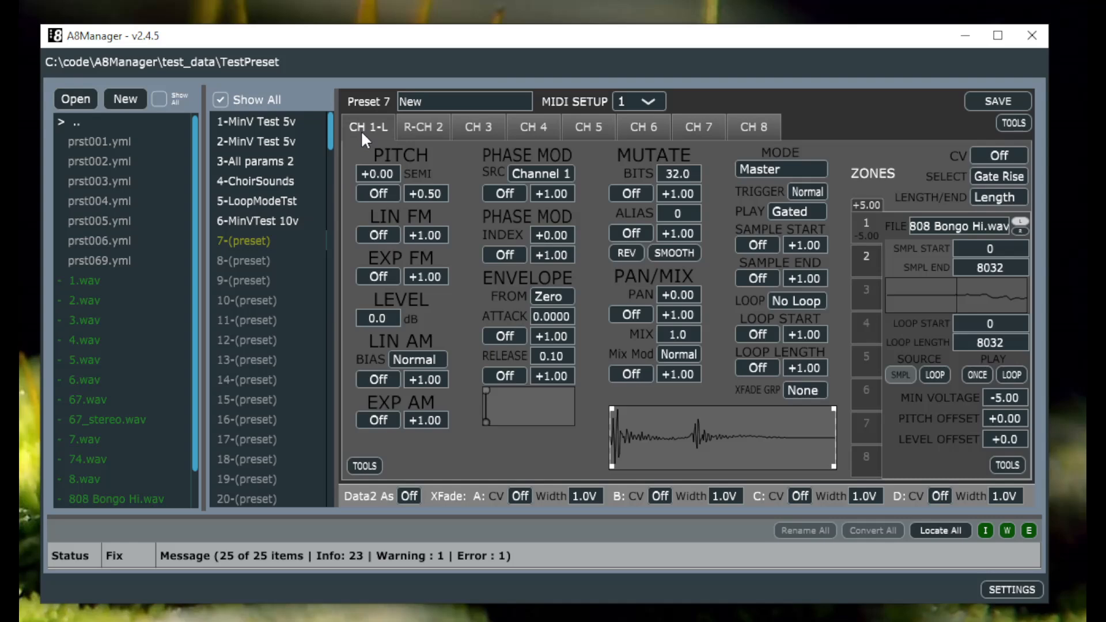
mouse_move(378, 216)
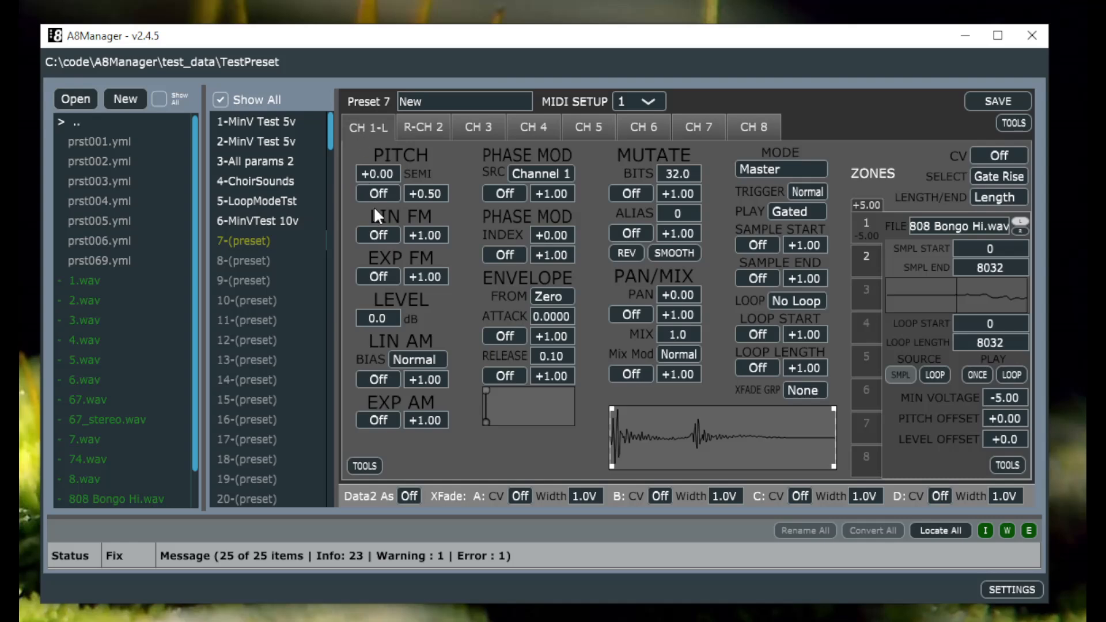
mouse_move(452, 71)
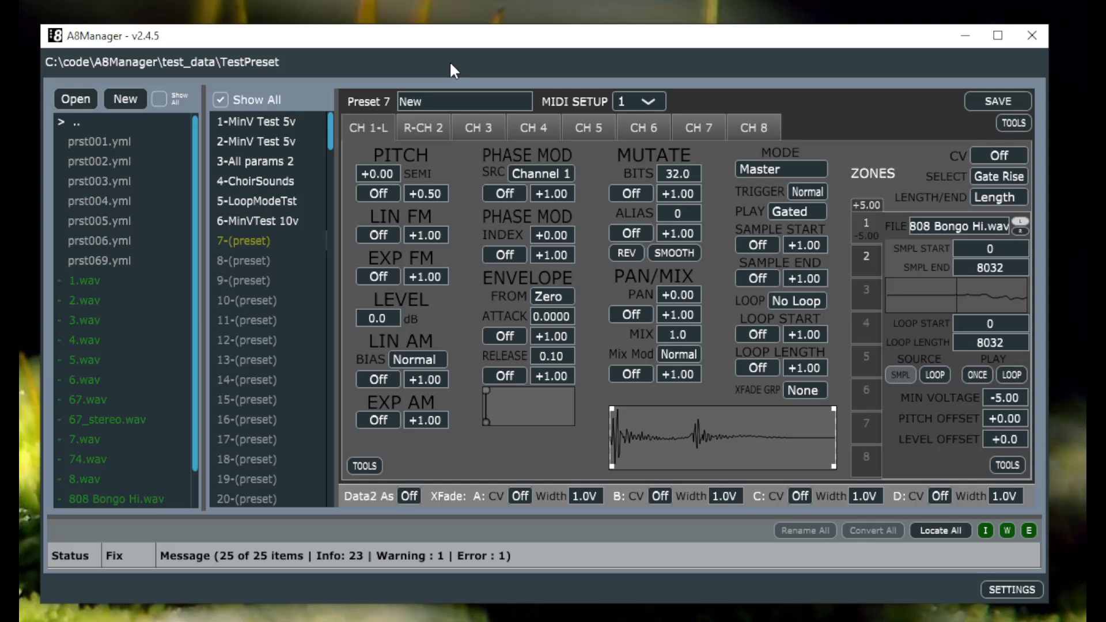
mouse_move(463, 65)
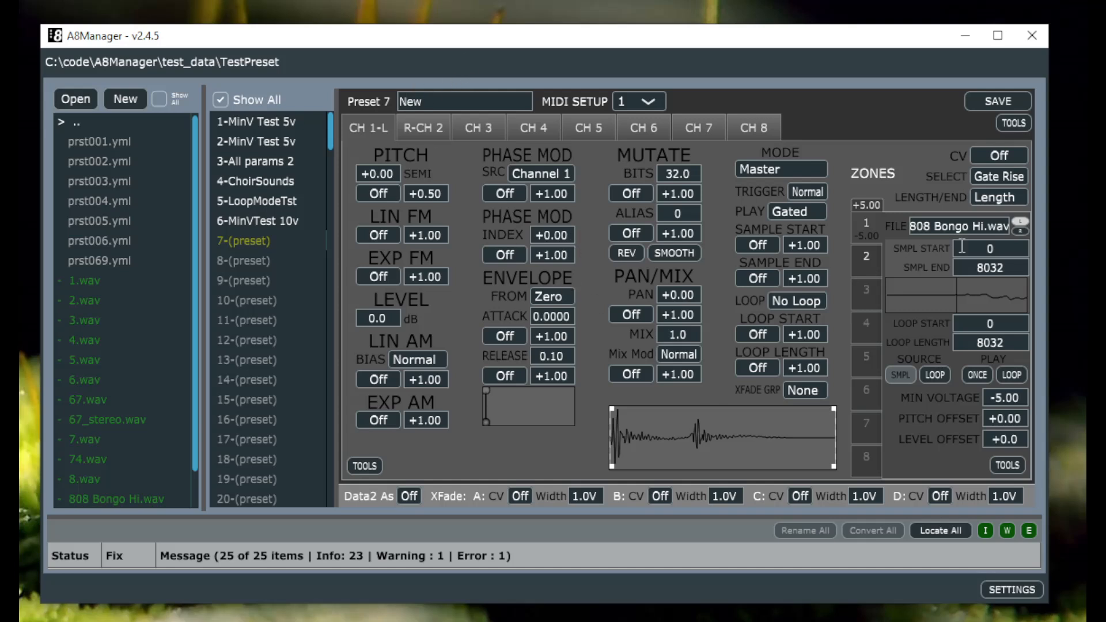
mouse_move(1020, 206)
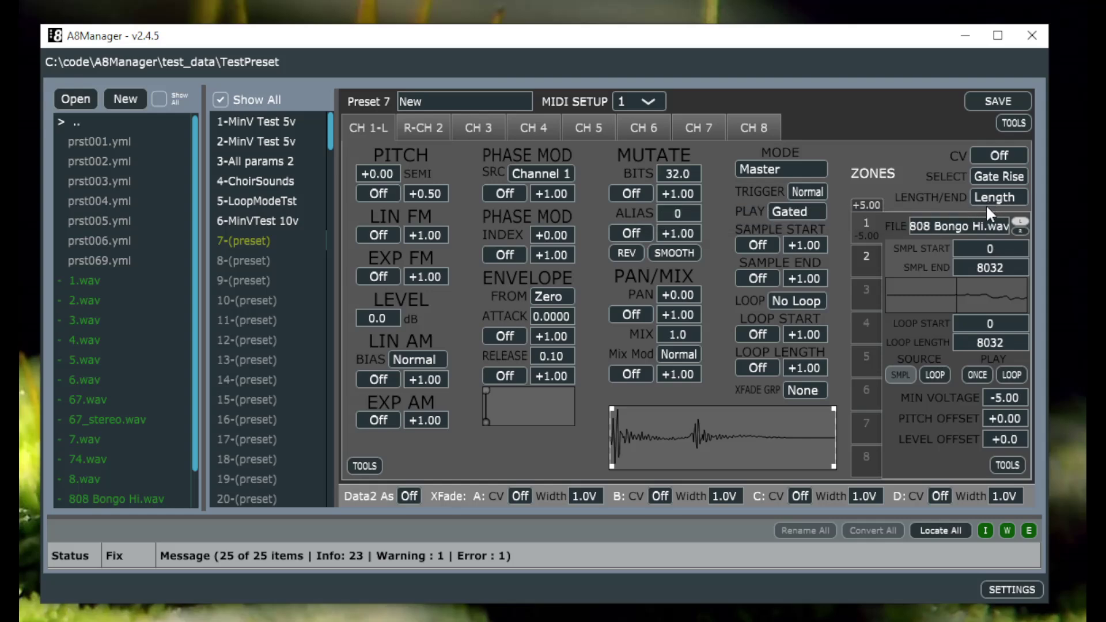
Set channel 1's LENGTH/END to End so the loop end reads 8032
click(998, 196)
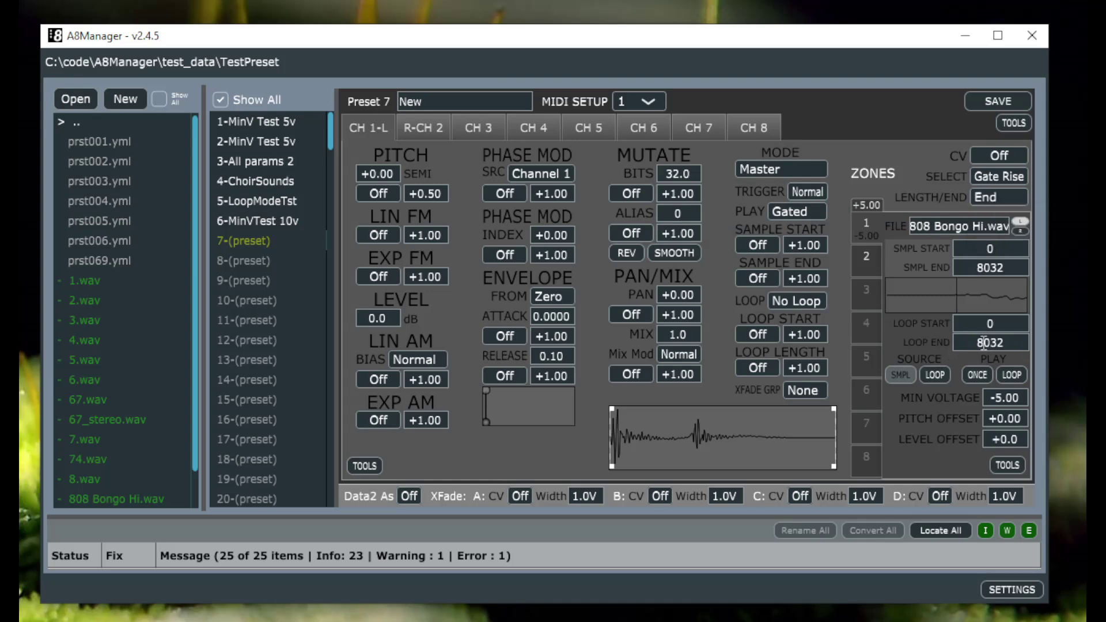
click(989, 342)
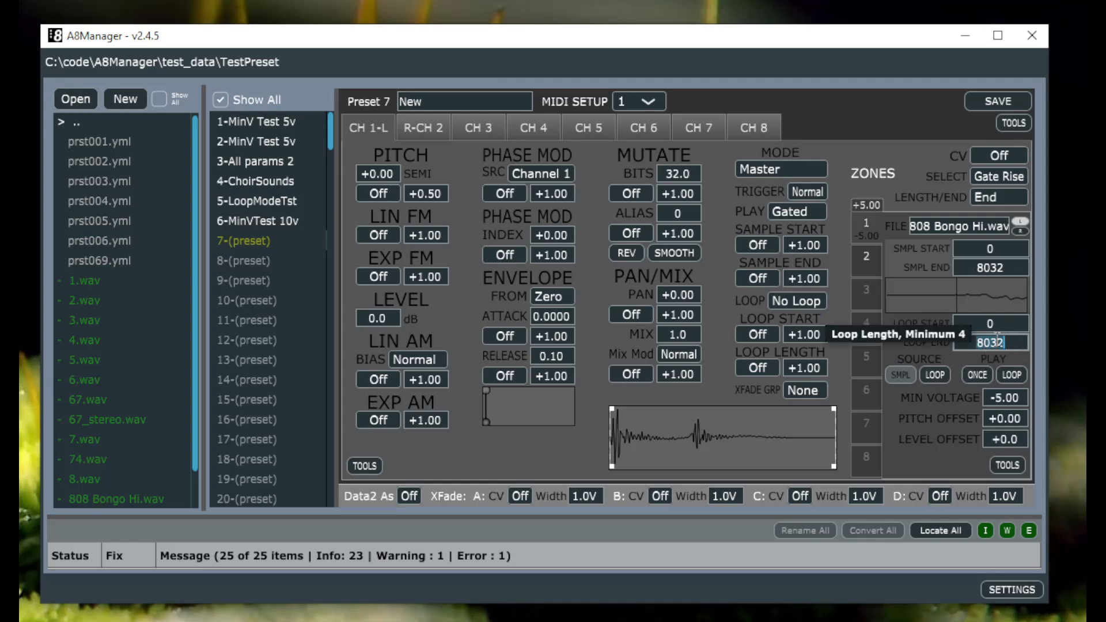
mouse_move(941, 373)
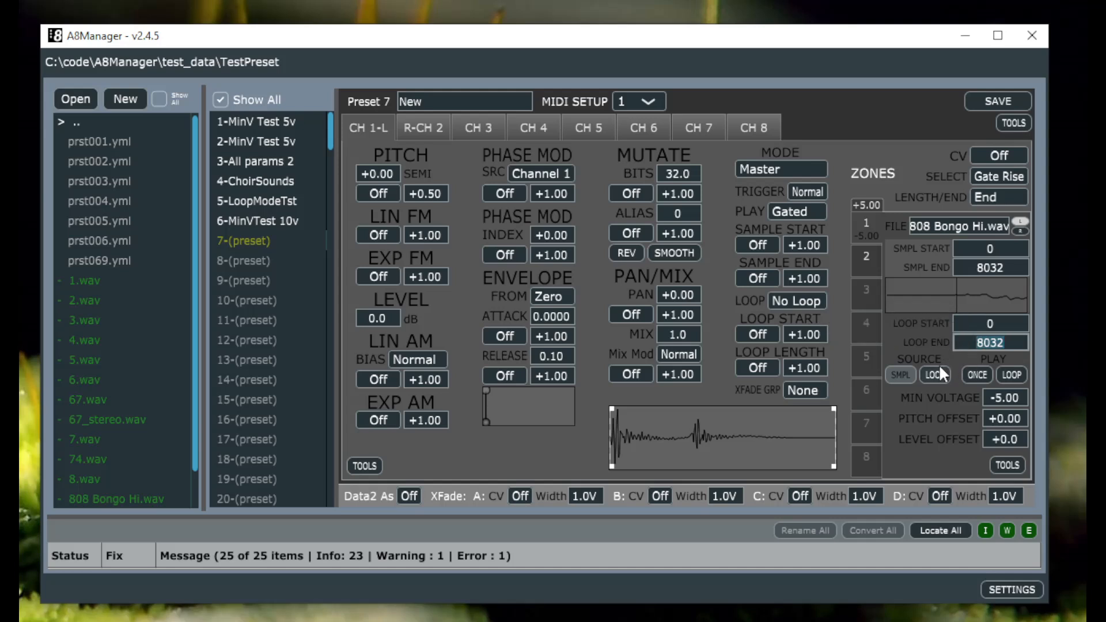
mouse_move(797, 406)
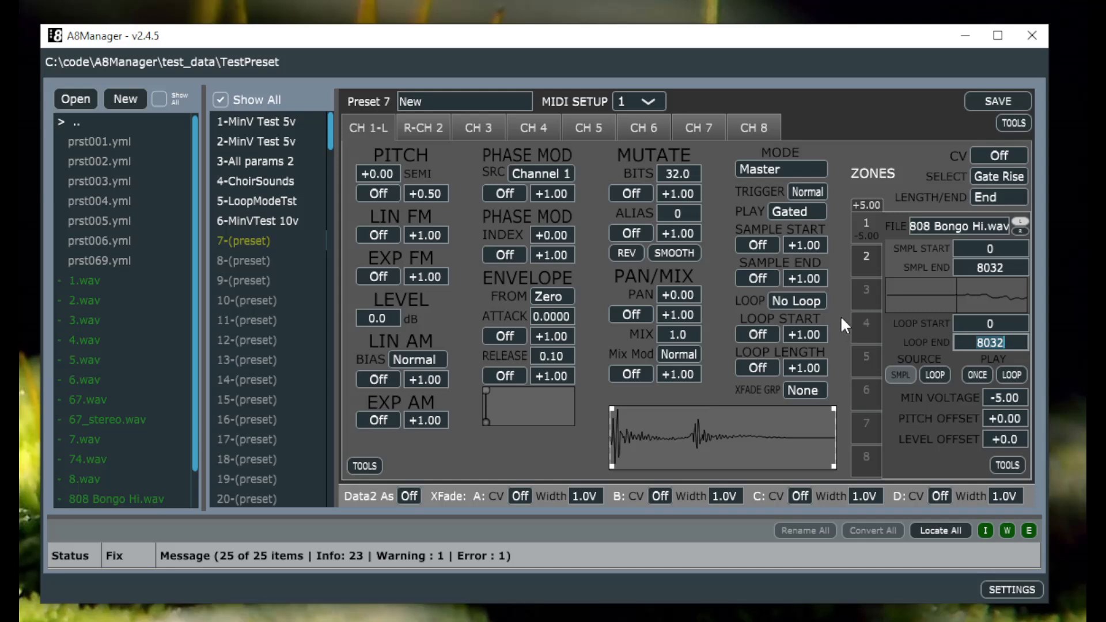
mouse_move(417, 148)
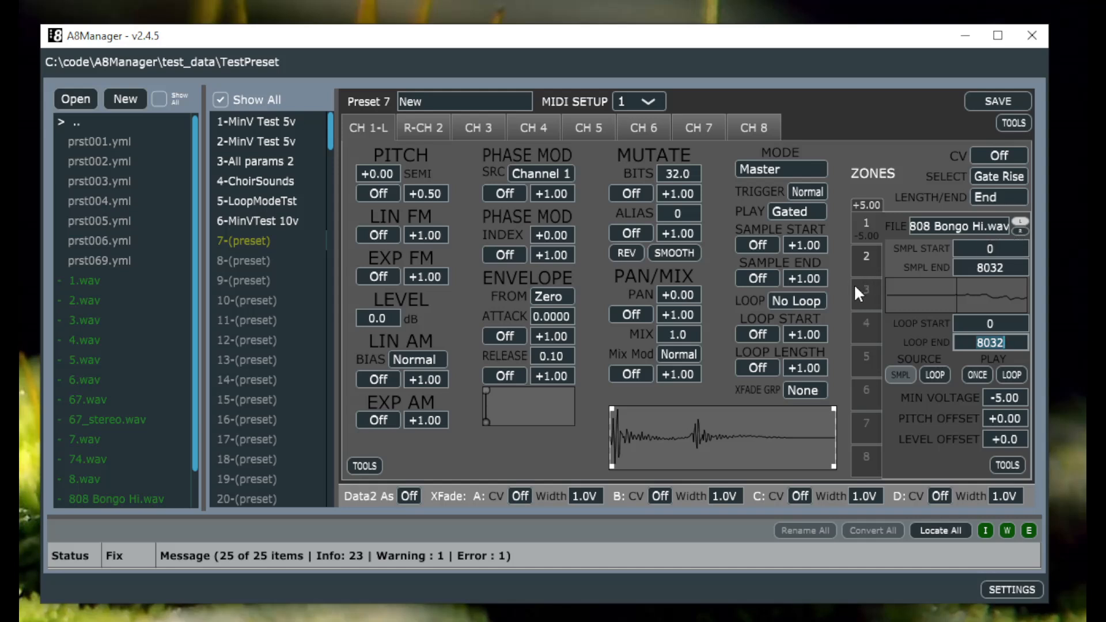
mouse_move(696, 329)
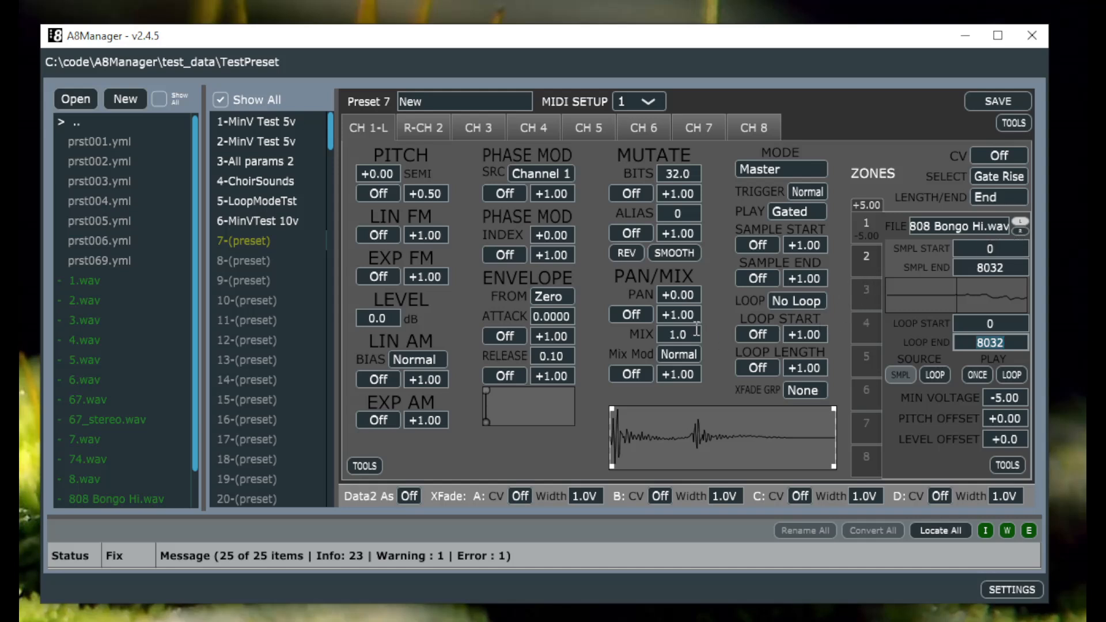
mouse_move(428, 338)
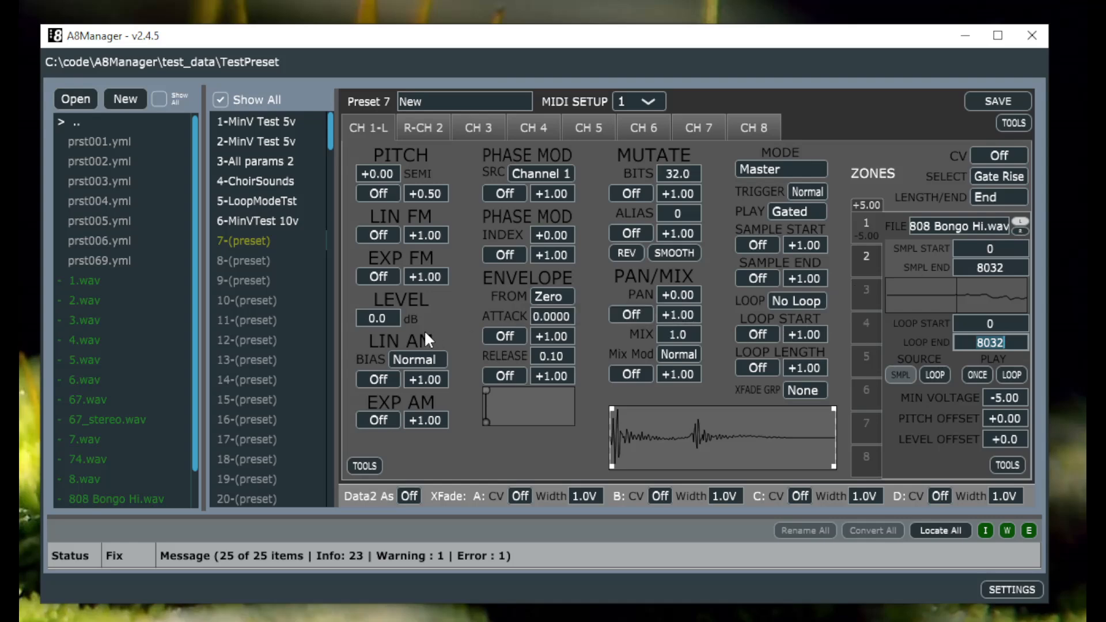